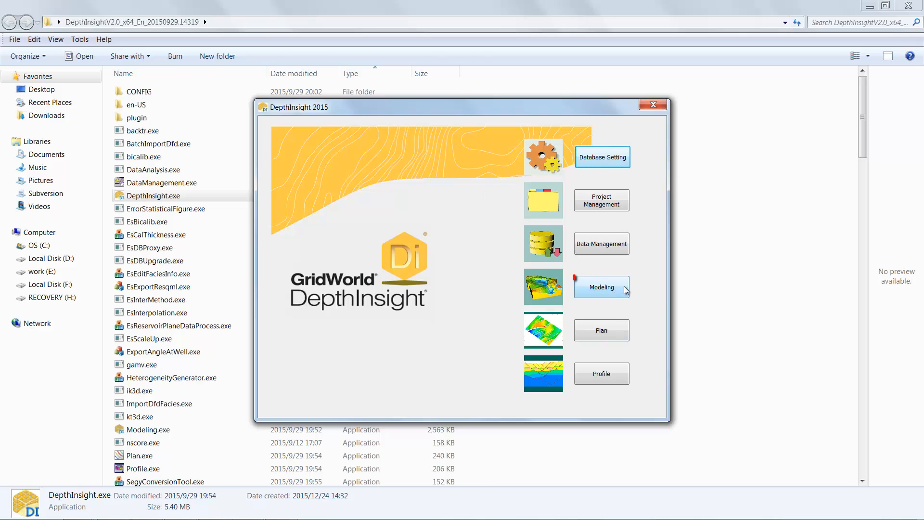
Step: Launch the 3D Modeling module from the DepthInsight 2015 launcher
left_click(601, 286)
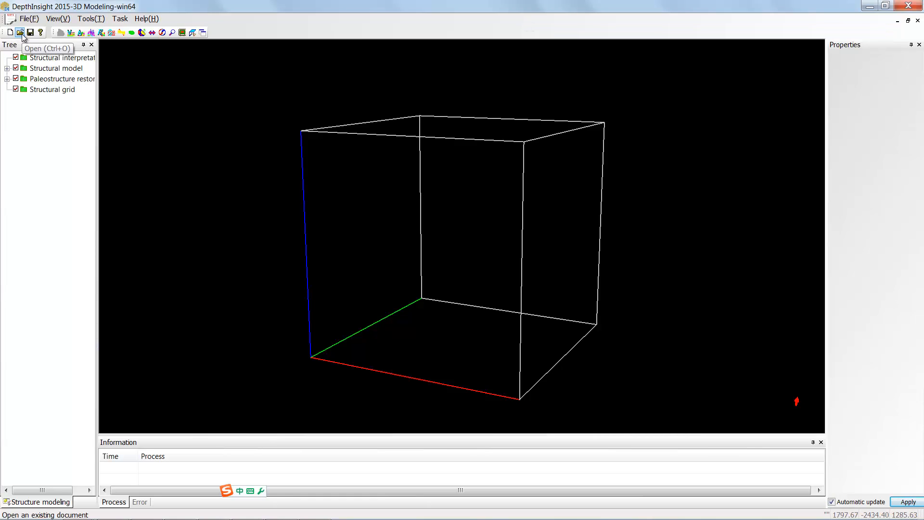
Step: Open the Paleostructure Restoration.jsm model showing faulted horizons t2–t8
left_click(21, 33)
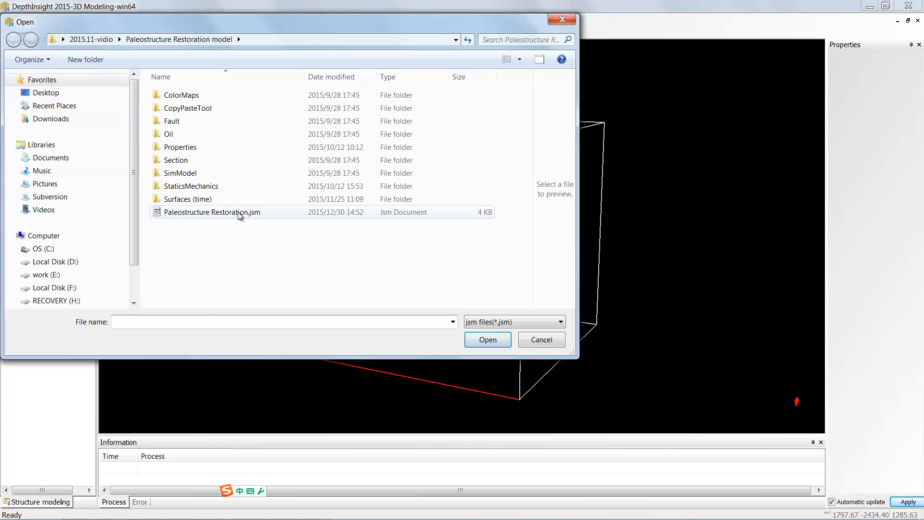
left_click(487, 340)
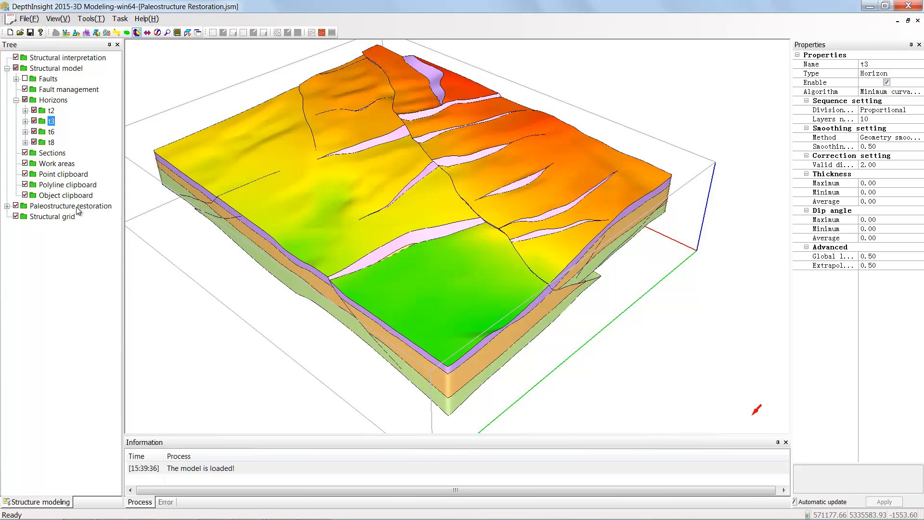
Step: Expand the Paleostructure restoration branch and review the Tools creation options
left_click(70, 207)
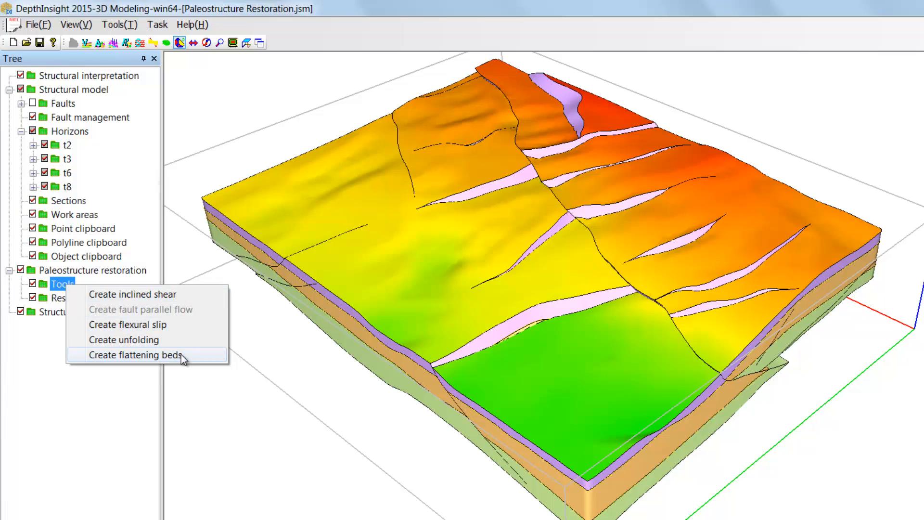
mouse_move(191, 359)
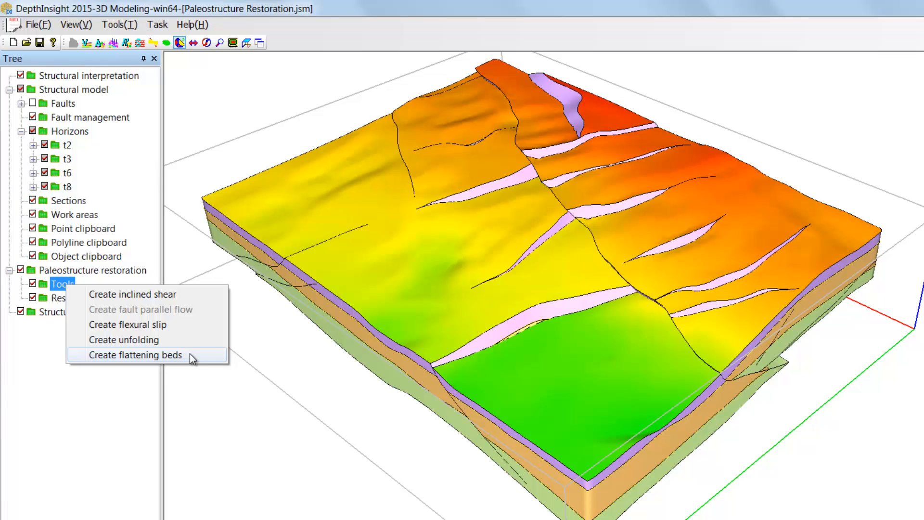
mouse_move(189, 358)
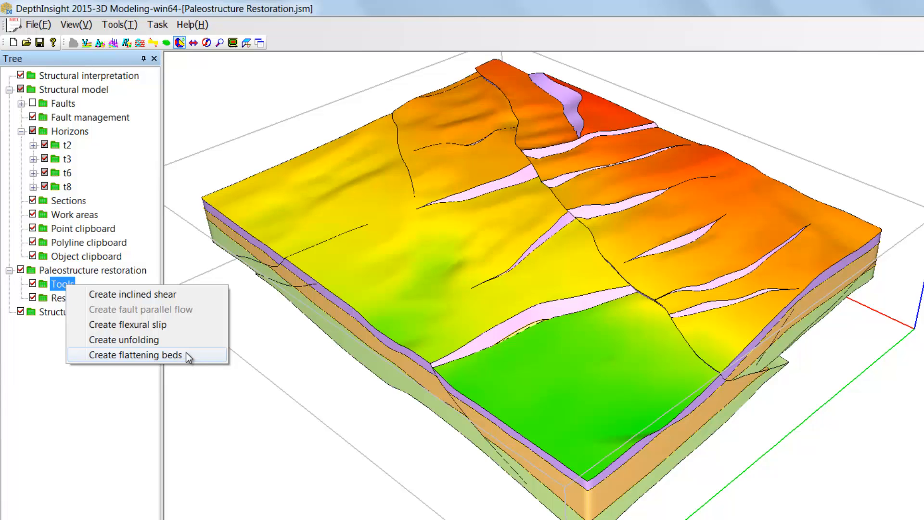
left_click(135, 355)
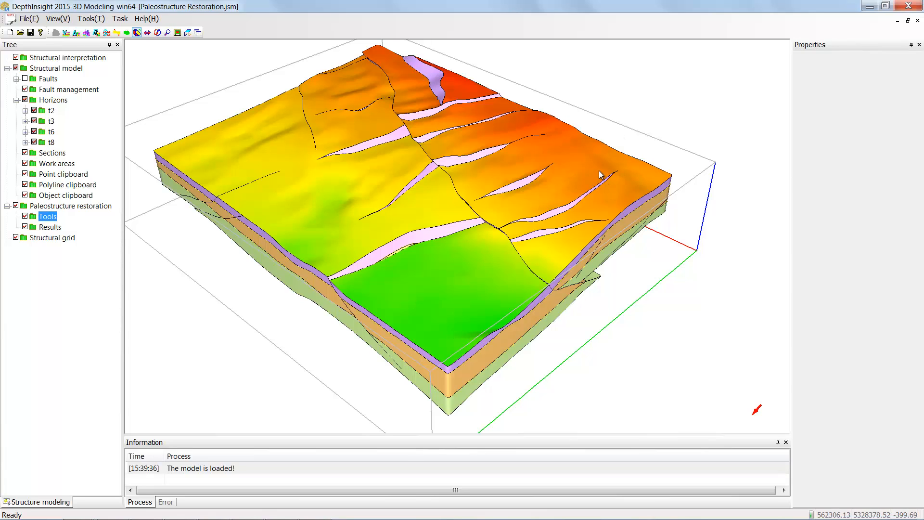
mouse_move(622, 163)
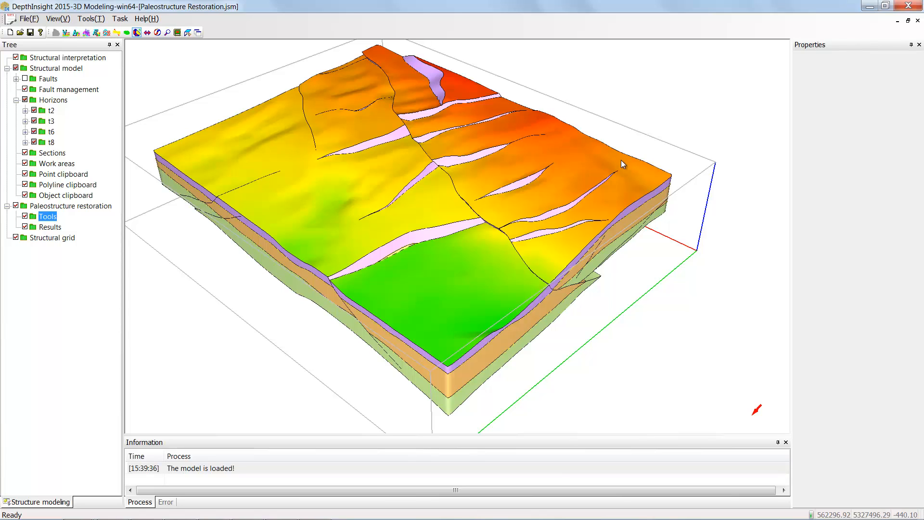
mouse_move(565, 165)
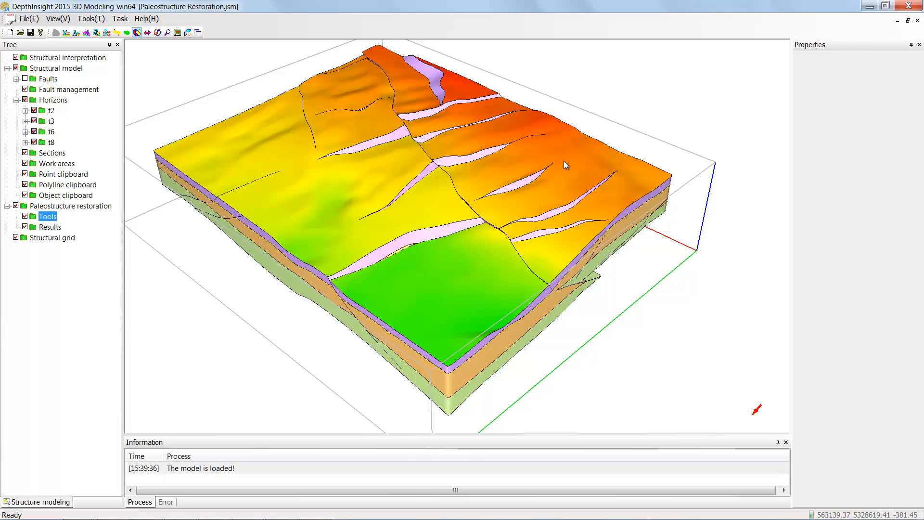
mouse_move(555, 211)
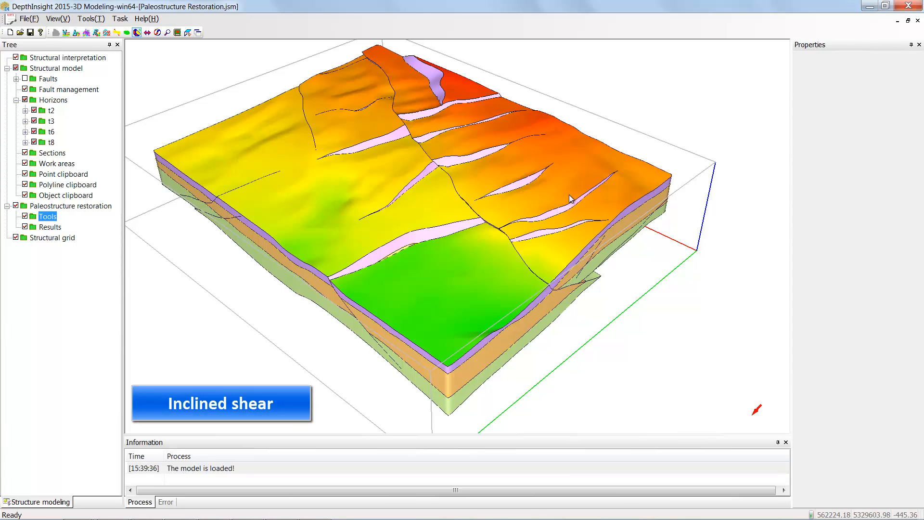
Step: Create an inclined shear tool on fault FF1 with t2 as upper shear surface
right_click(47, 216)
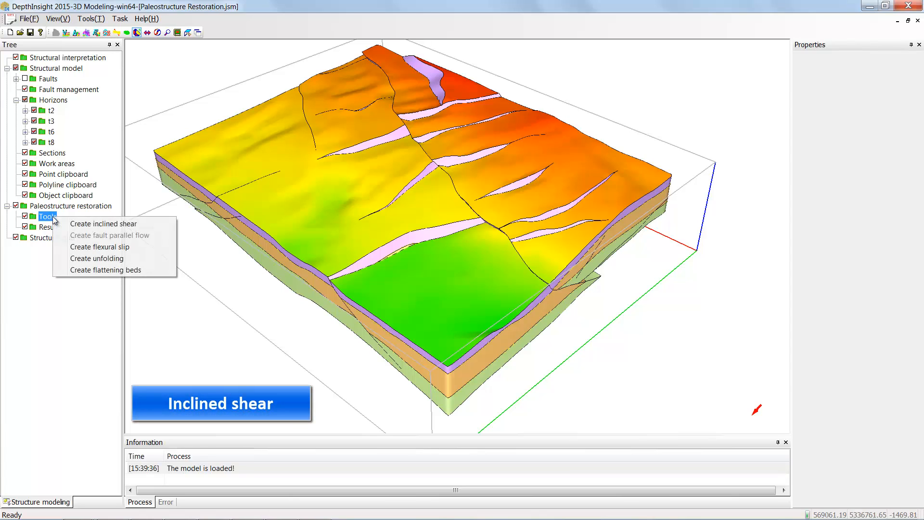
mouse_move(103, 224)
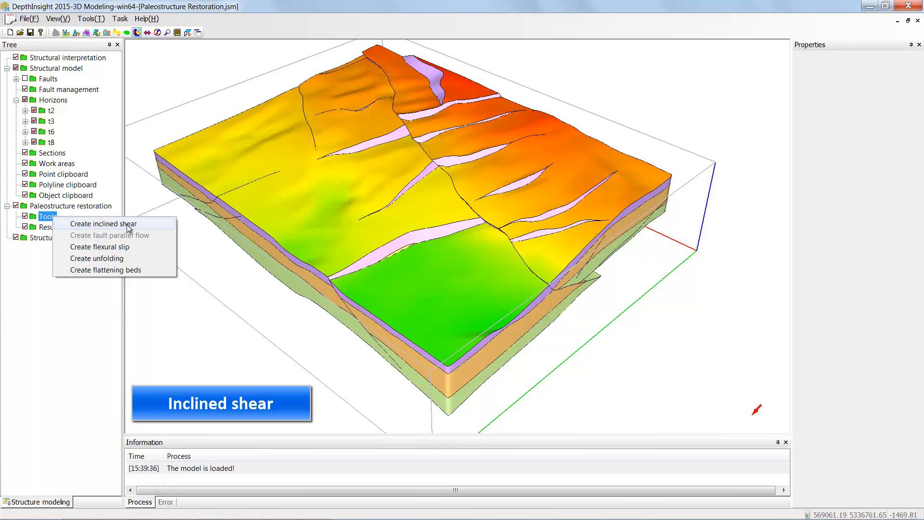
mouse_move(135, 224)
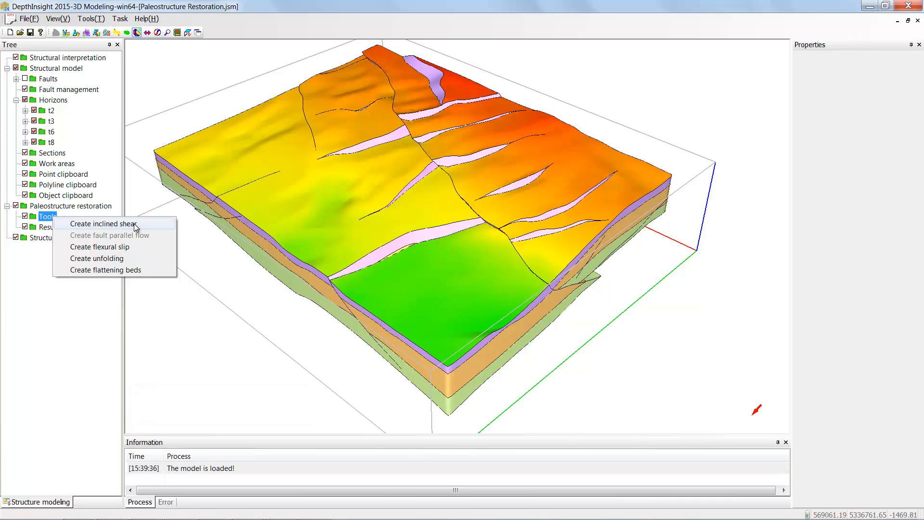
left_click(104, 223)
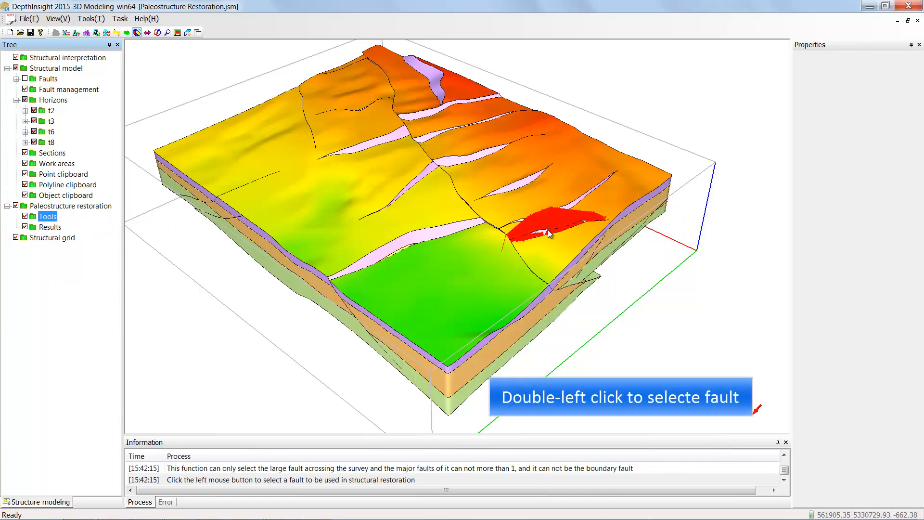
double_click(548, 230)
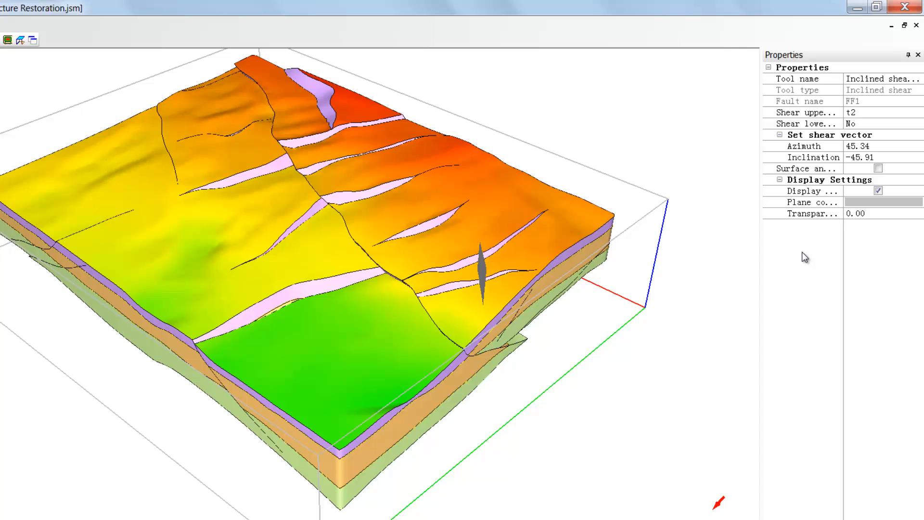
Step: Display the shear plane in orange with 0.50 transparency
left_click(822, 123)
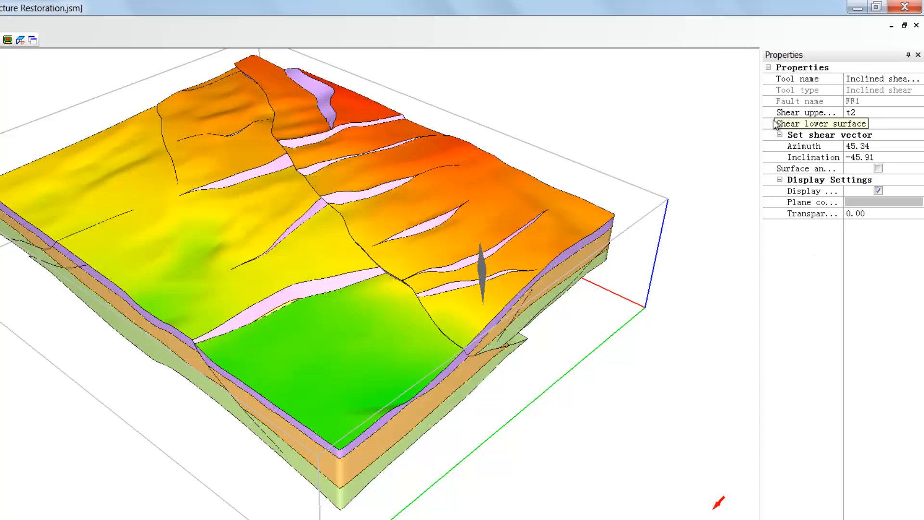
mouse_move(825, 131)
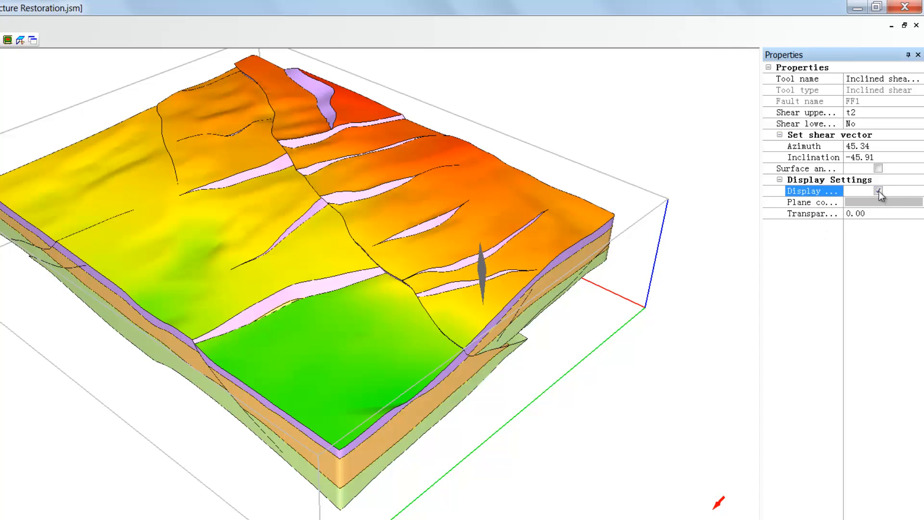
left_click(879, 190)
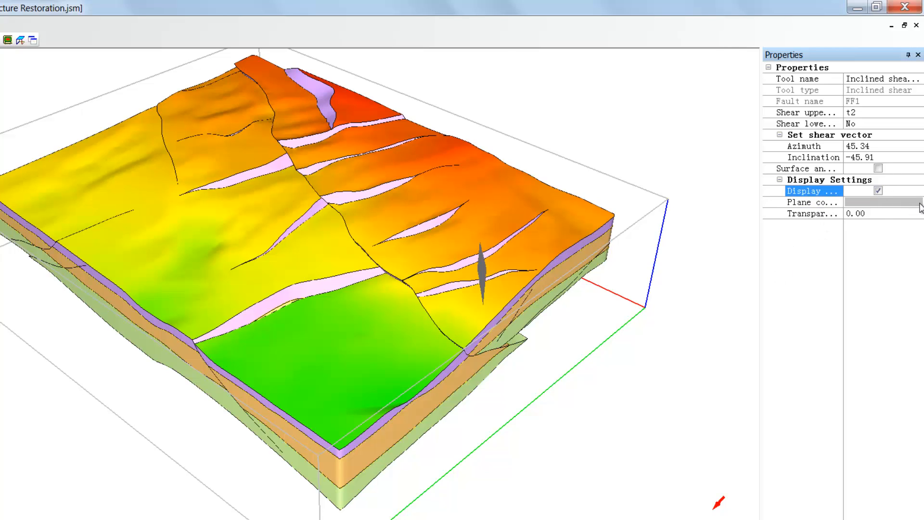
left_click(814, 202)
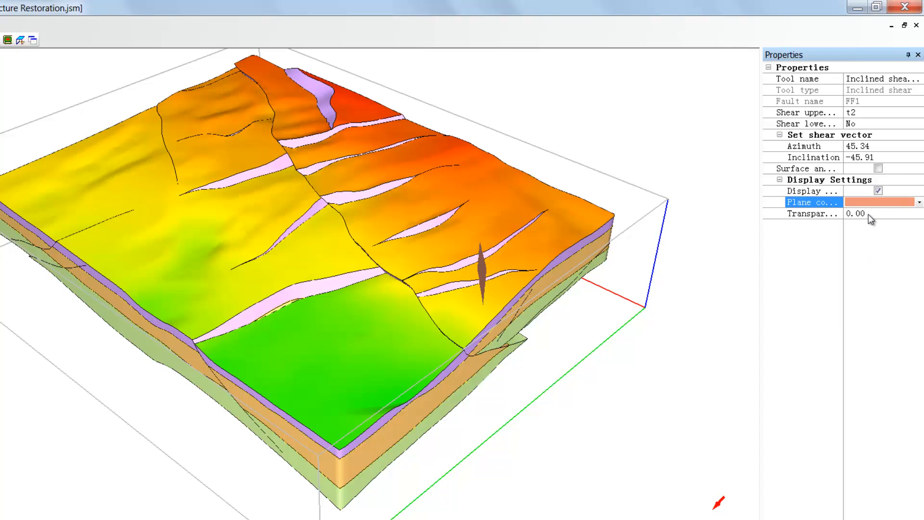
left_click(811, 214)
type("0.5")
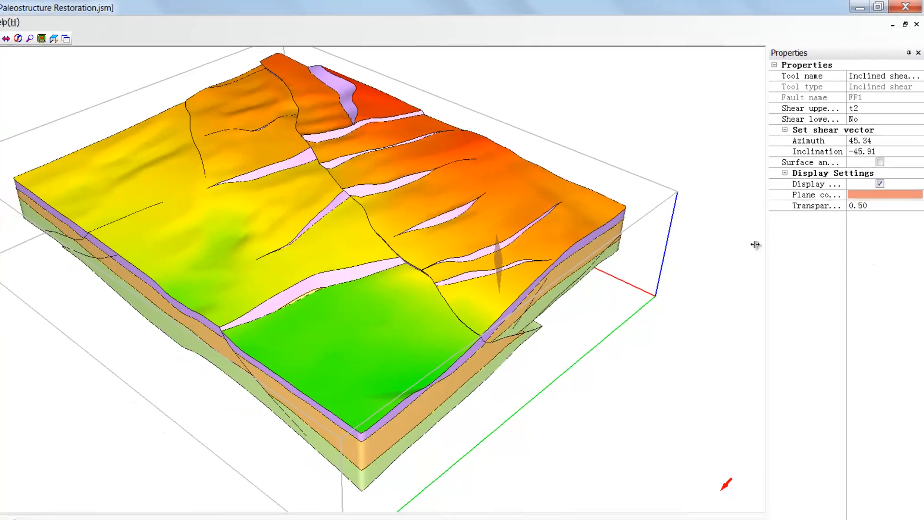
Step: Implement the Inclined shear_FF1 tool to restore its fault displacement
right_click(75, 228)
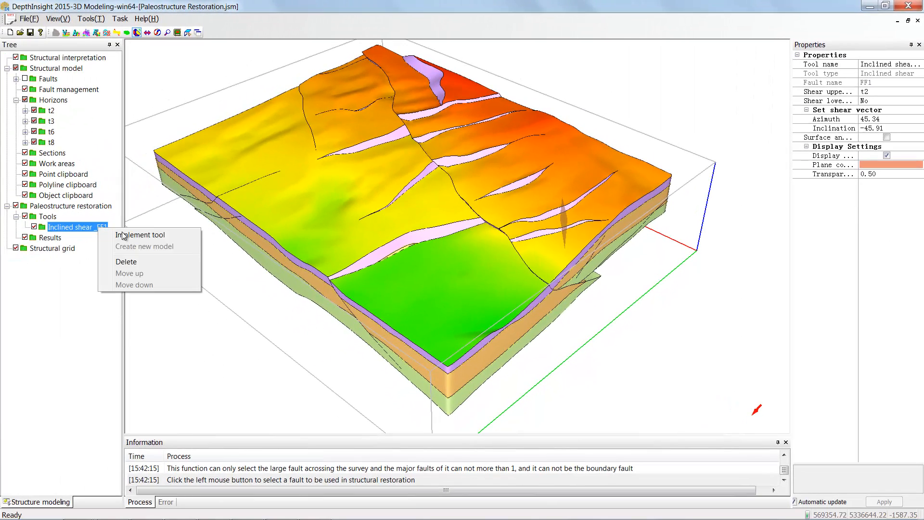
mouse_move(139, 235)
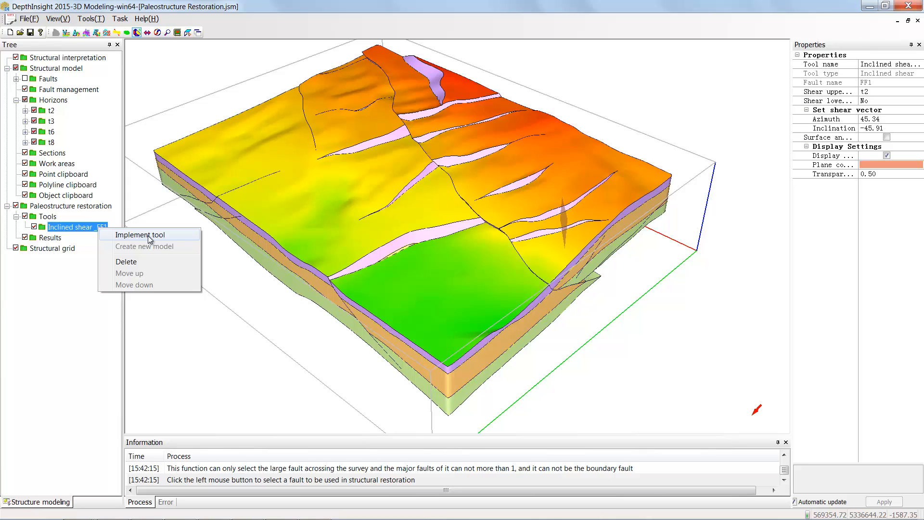
left_click(138, 234)
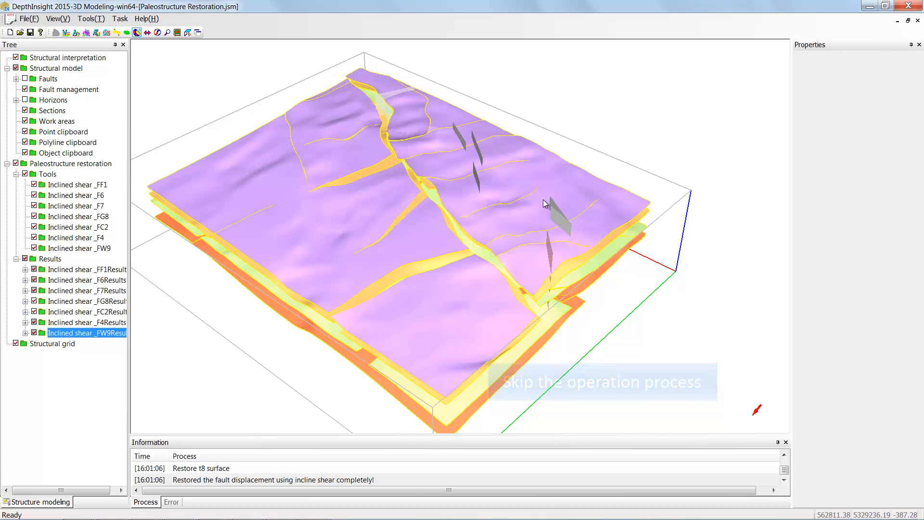
mouse_move(424, 123)
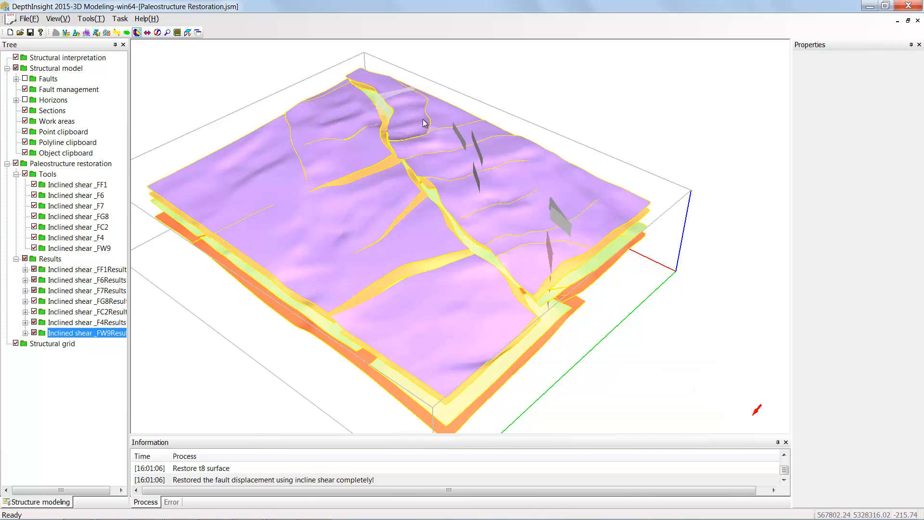
mouse_move(571, 264)
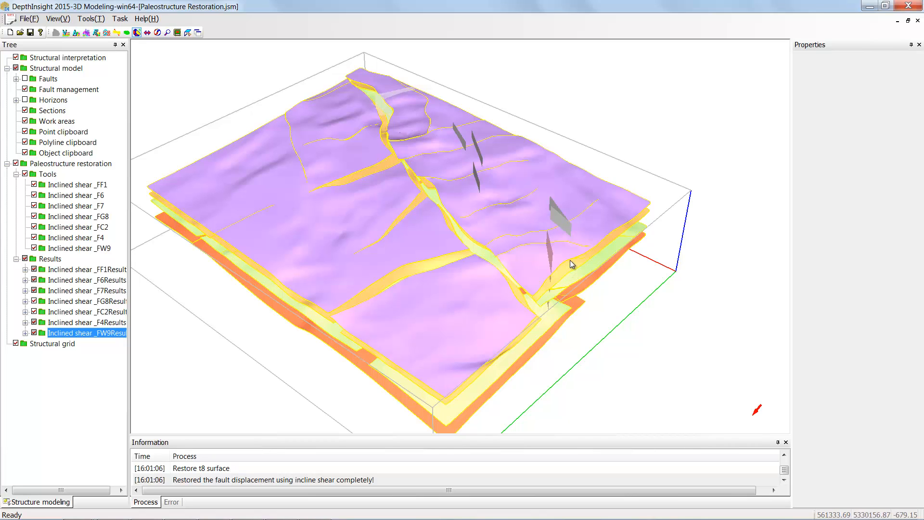
mouse_move(572, 255)
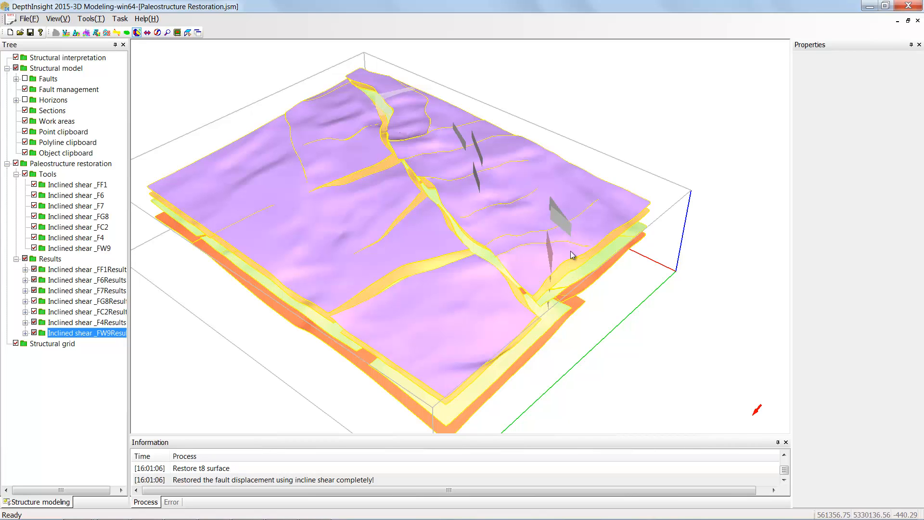
mouse_move(583, 232)
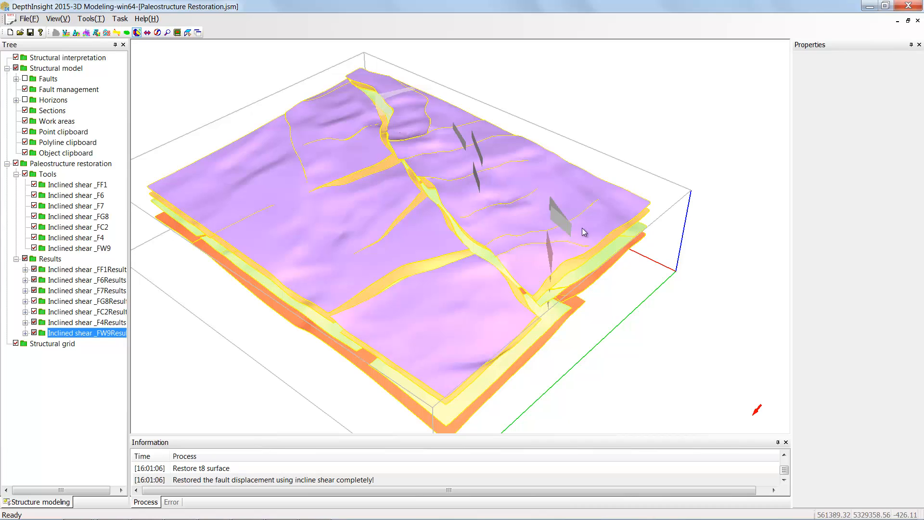
mouse_move(422, 125)
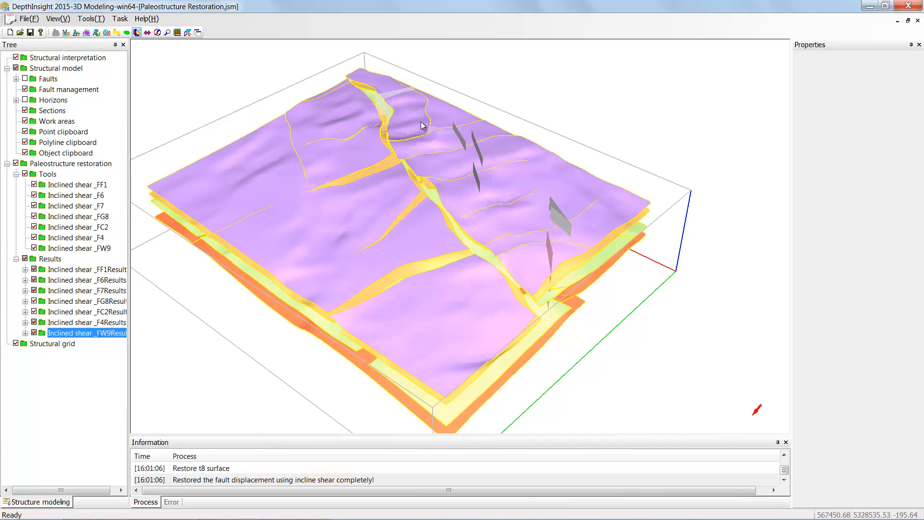
mouse_move(421, 128)
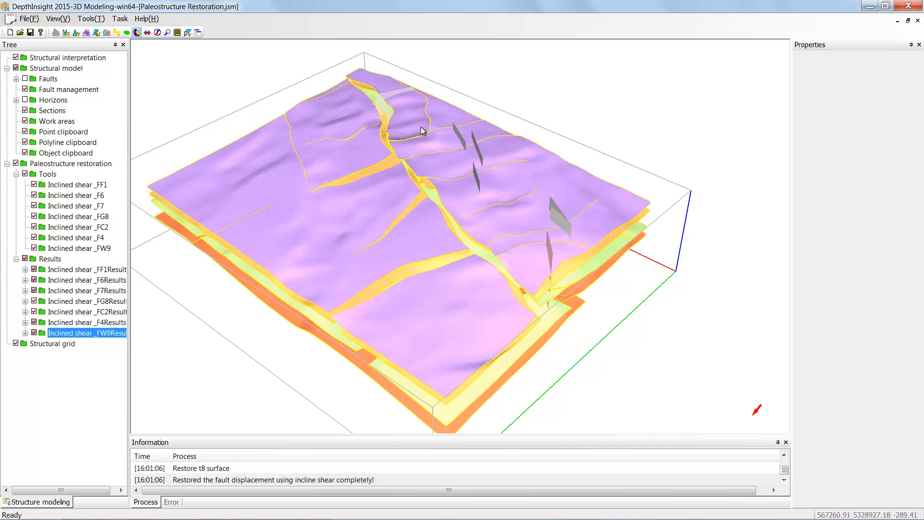
mouse_move(422, 146)
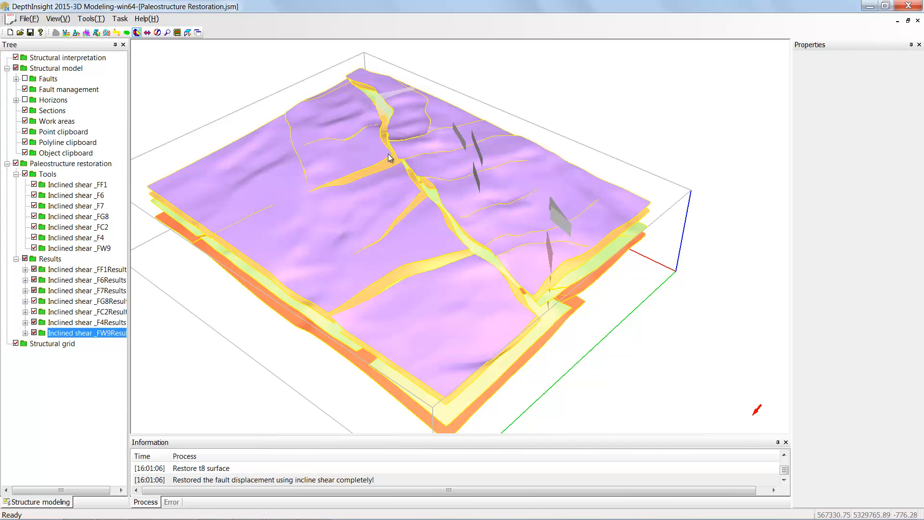
Step: Create a new model from Inclined shear_FW9, saving the original first and choosing an export folder
left_click(78, 248)
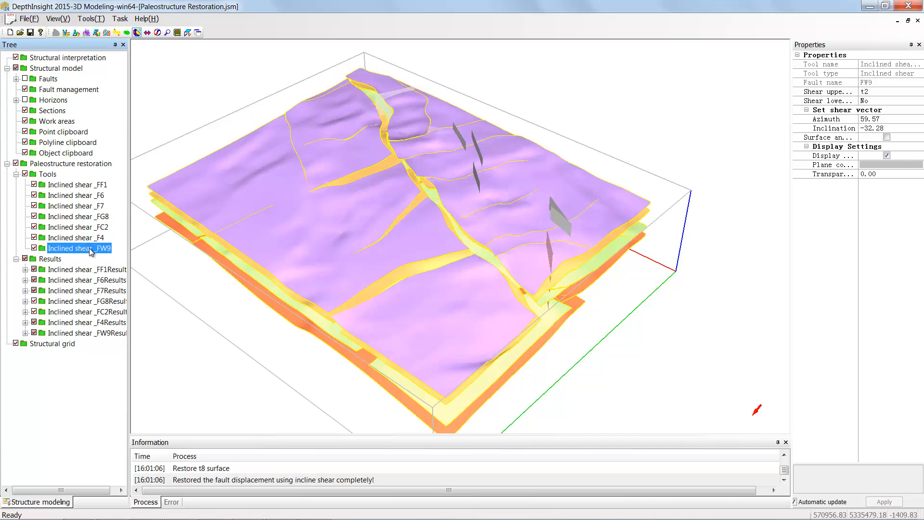
mouse_move(148, 269)
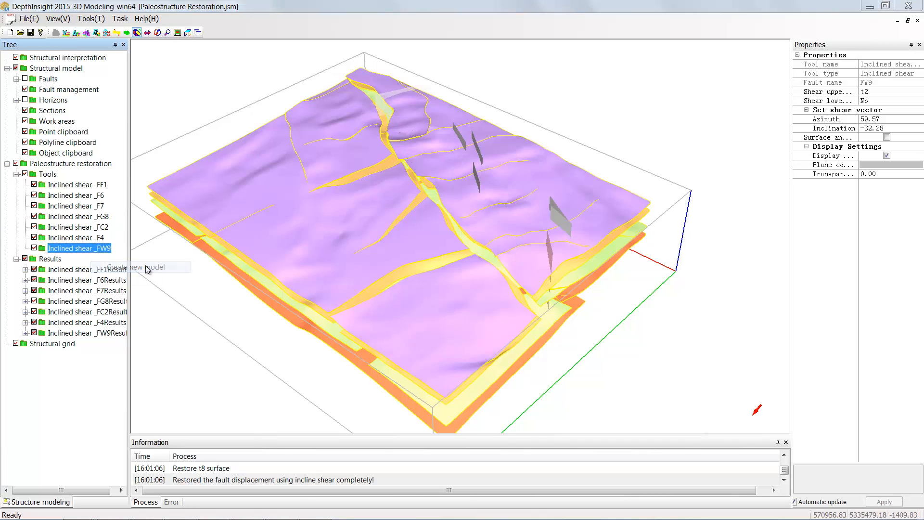
left_click(138, 267)
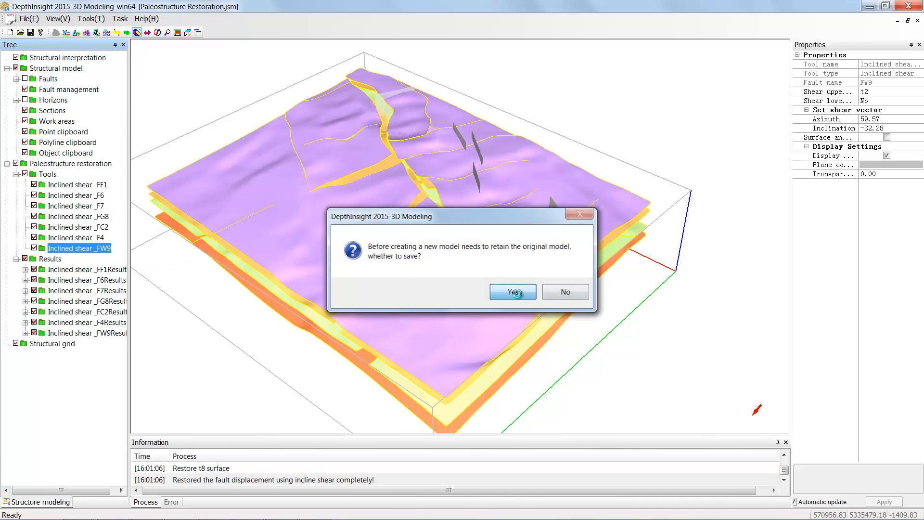
left_click(511, 292)
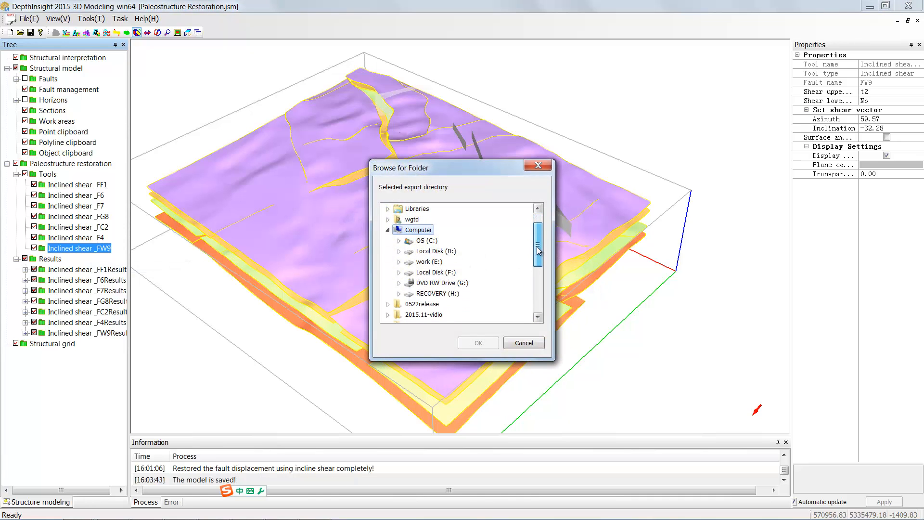
scroll("down", 3)
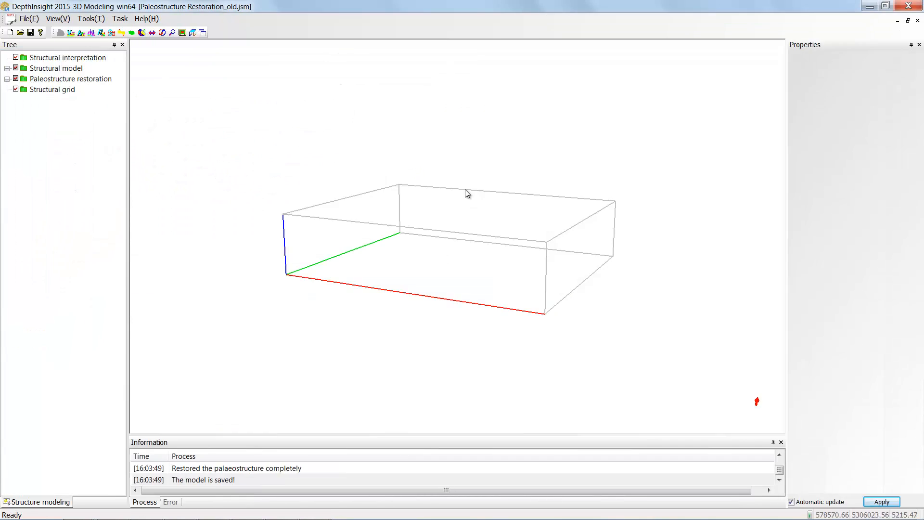
mouse_move(641, 228)
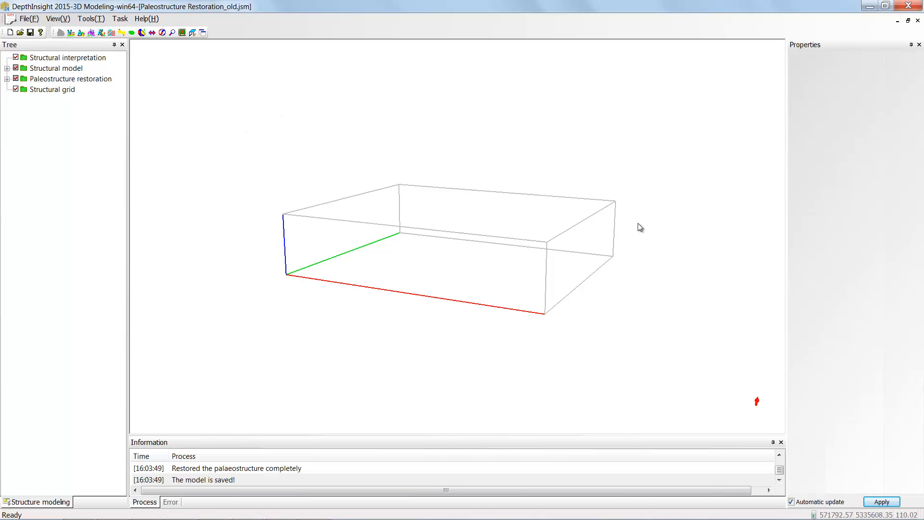
mouse_move(590, 303)
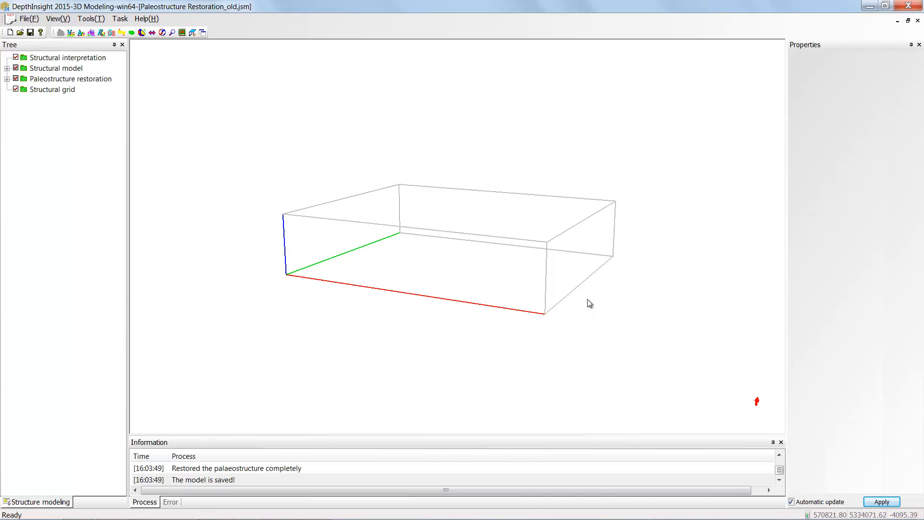
mouse_move(366, 259)
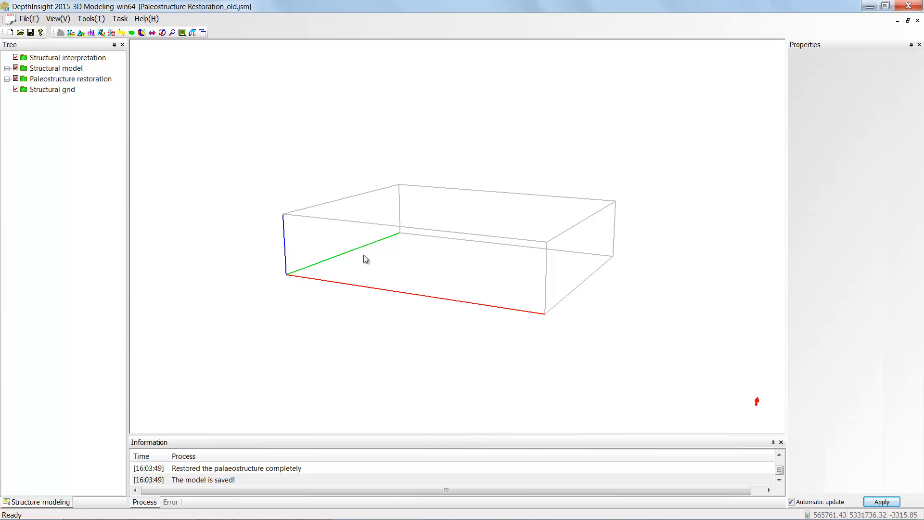
mouse_move(71, 69)
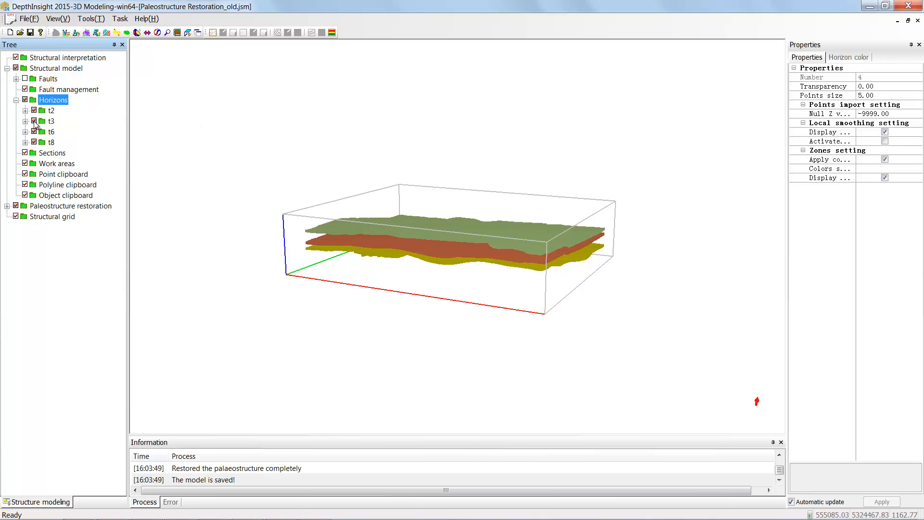
Step: Hide horizons t3, t6 and t8 and show only the t2 surface
left_click(34, 121)
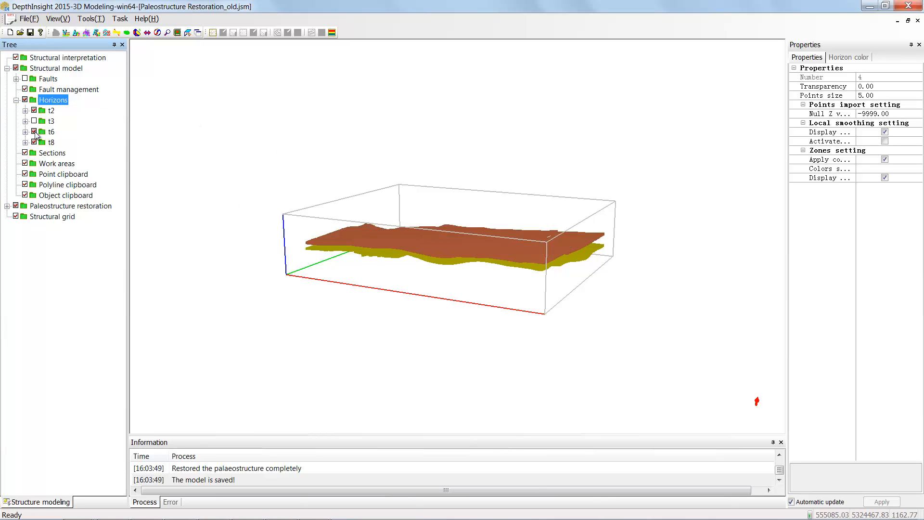
left_click(34, 110)
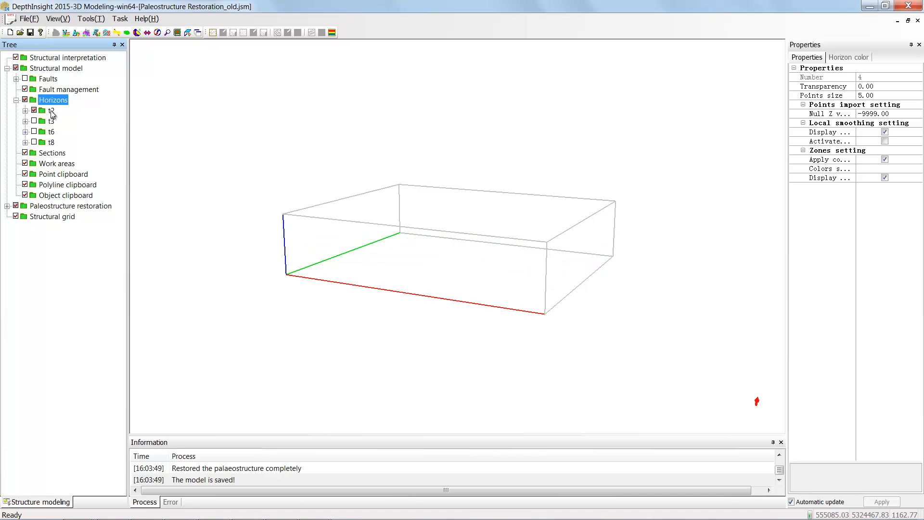
left_click(25, 110)
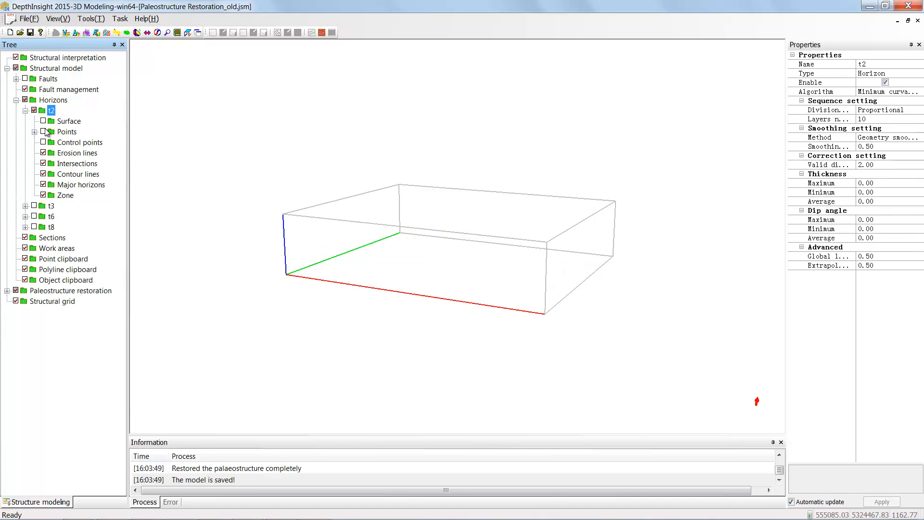
left_click(25, 110)
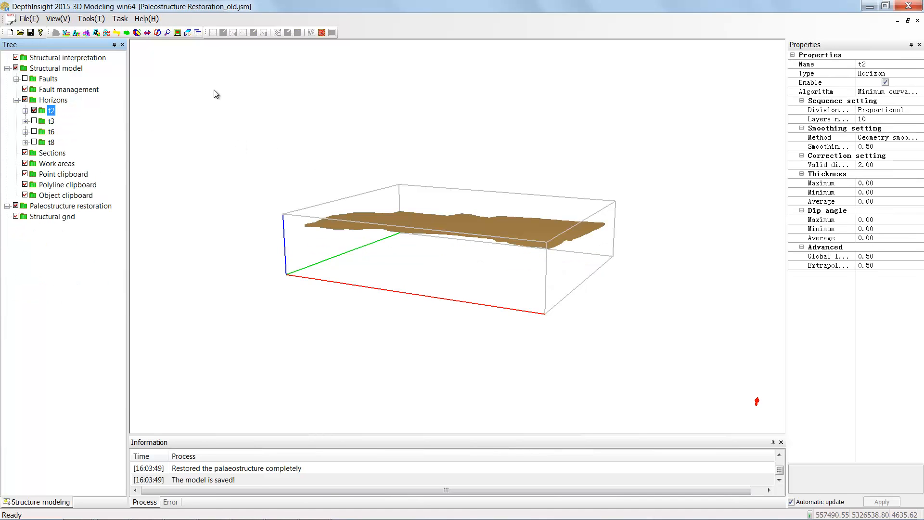
Step: Redraw the structural model boundary along t2's edges, then hide the boundary outline
left_click(56, 67)
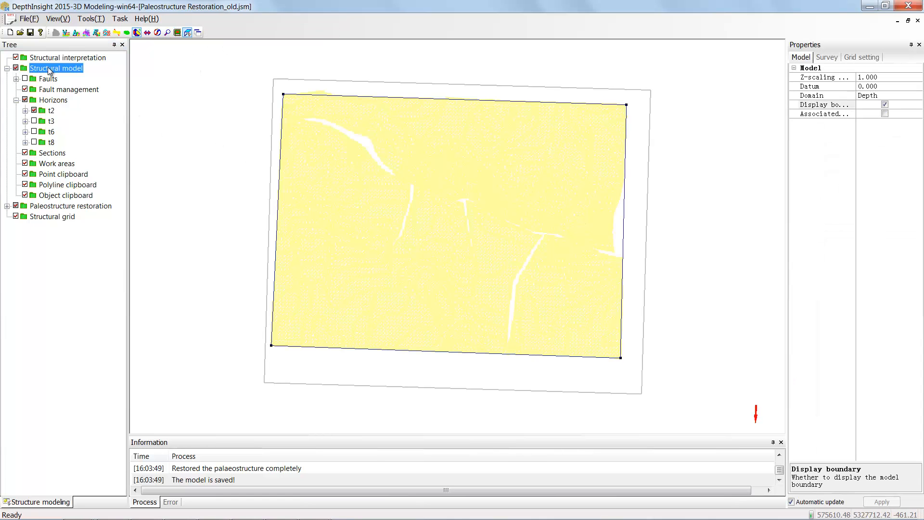
right_click(56, 68)
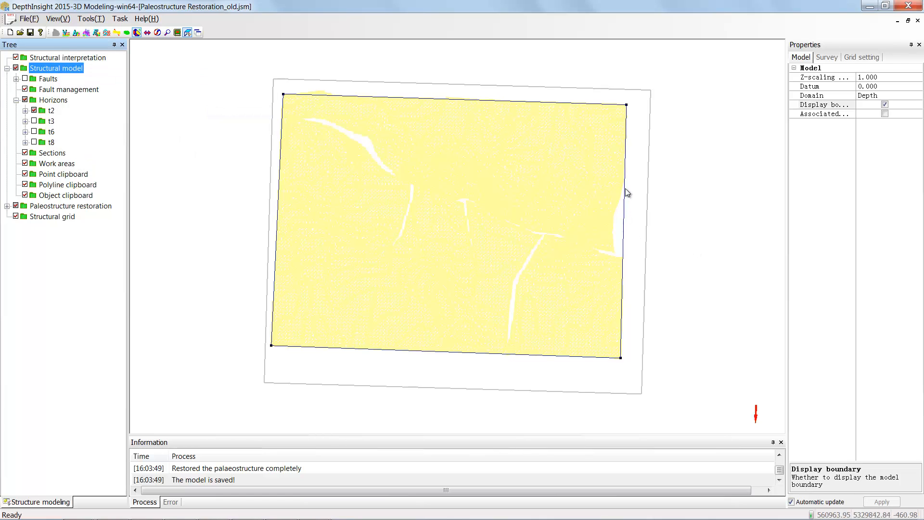
mouse_move(622, 184)
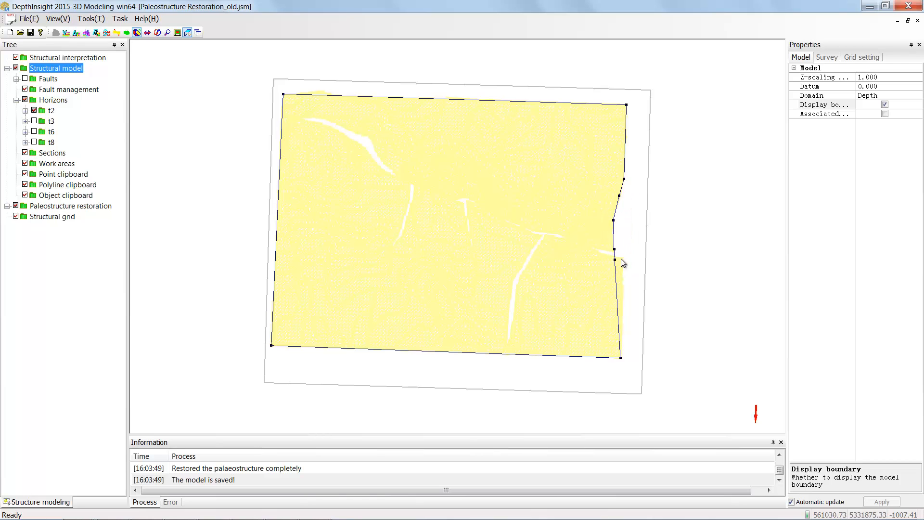
mouse_move(618, 263)
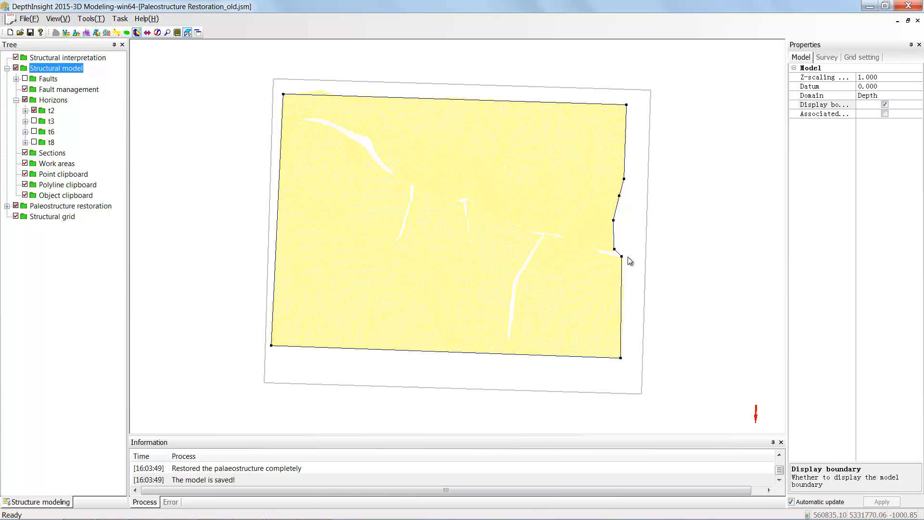
mouse_move(331, 96)
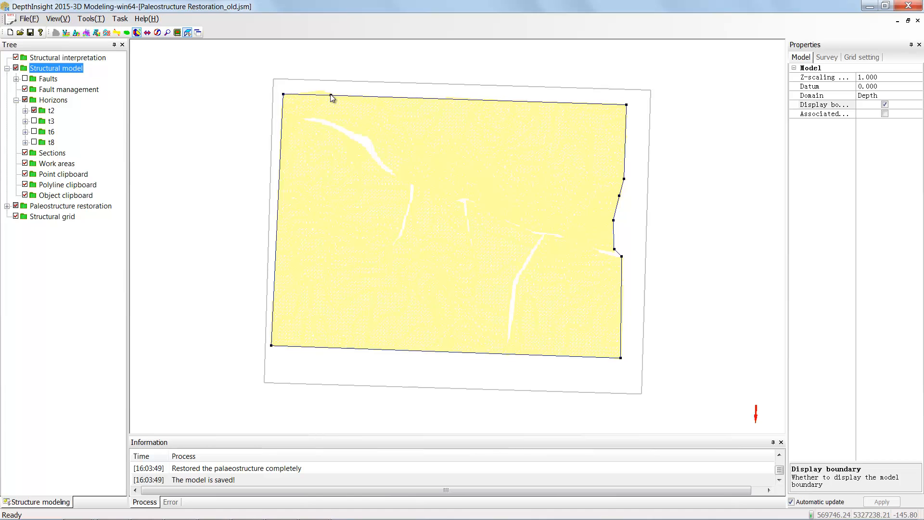
mouse_move(324, 94)
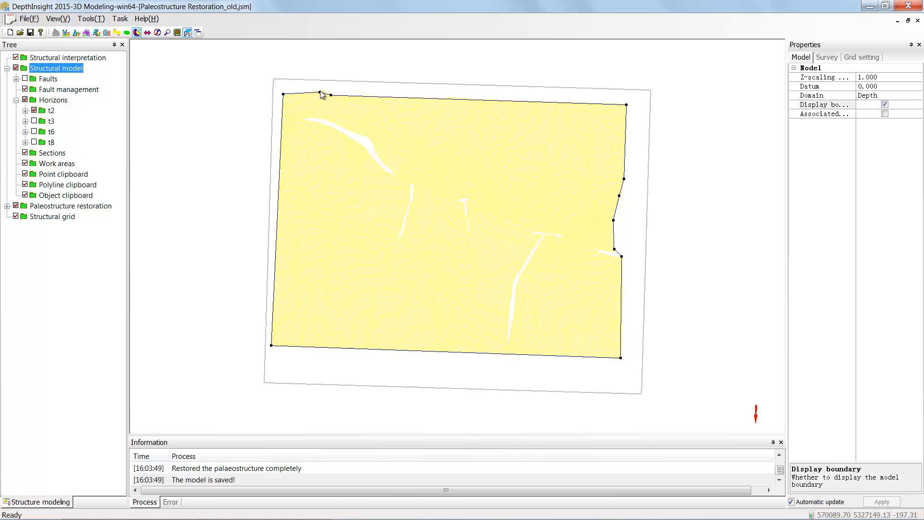
mouse_move(311, 96)
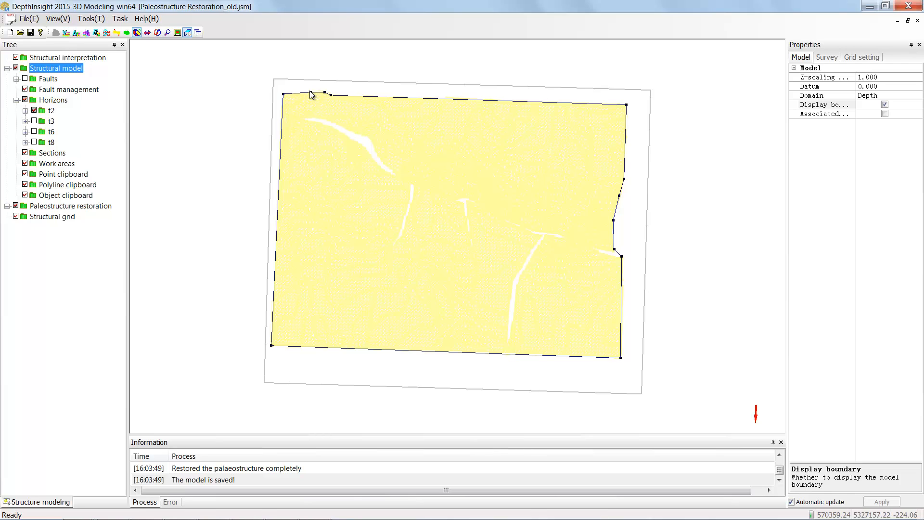
left_click(886, 105)
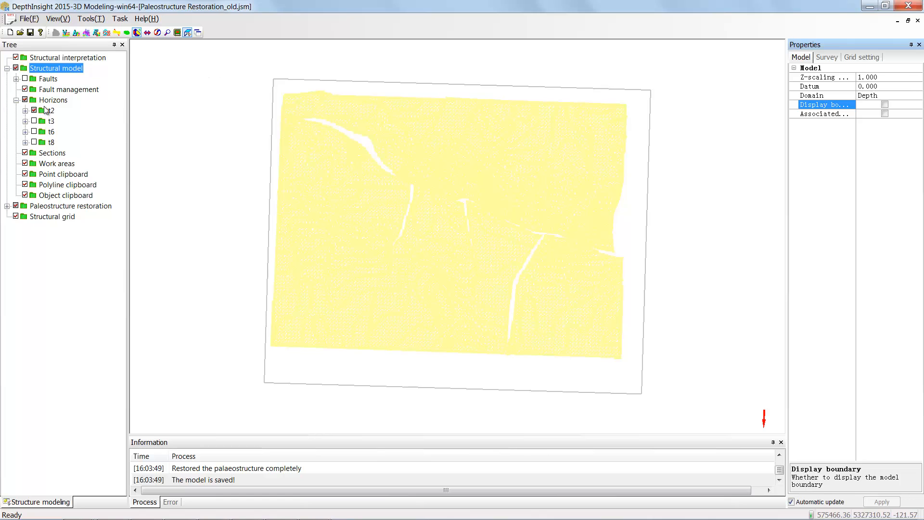
Step: Make surfaces and zones for all horizons to display the layered t2–t8 block
right_click(53, 99)
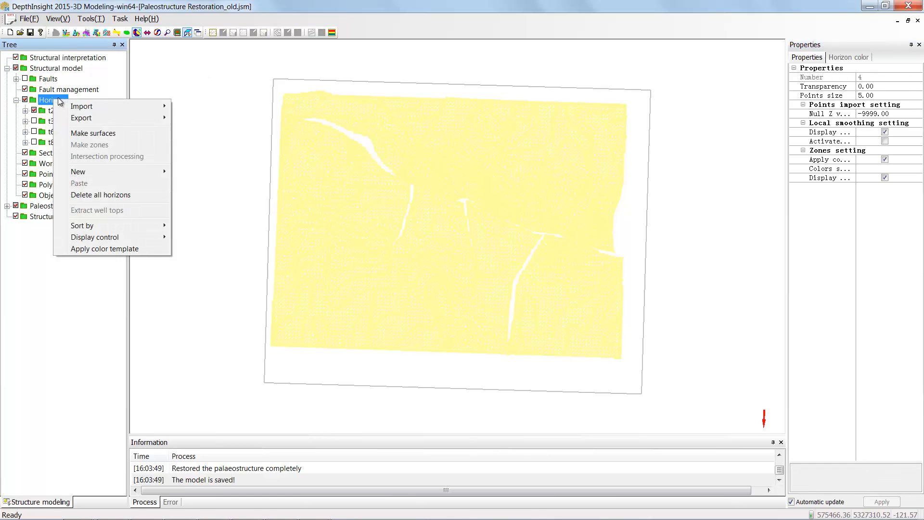
left_click(93, 133)
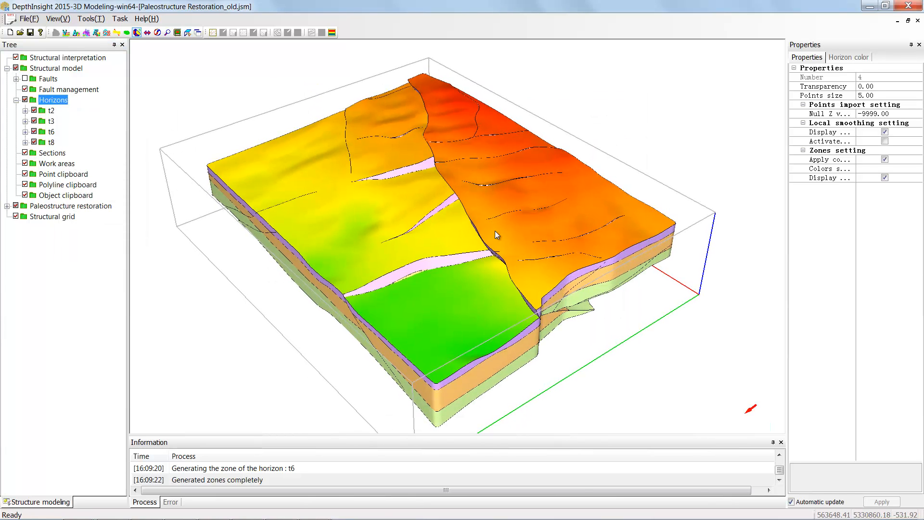
mouse_move(713, 170)
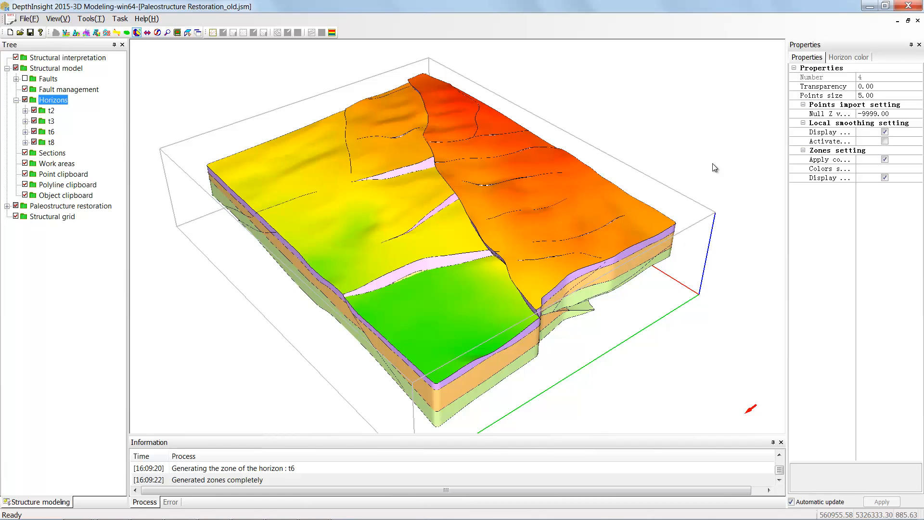
mouse_move(569, 218)
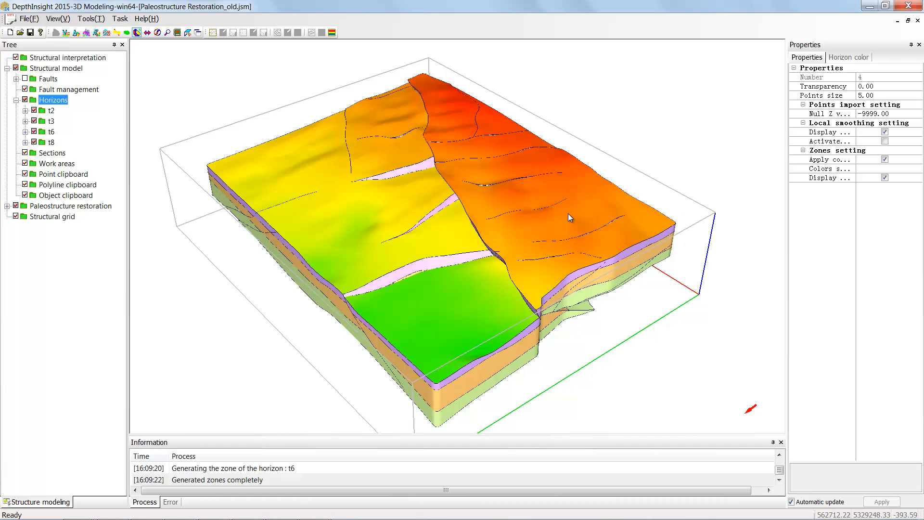
mouse_move(467, 266)
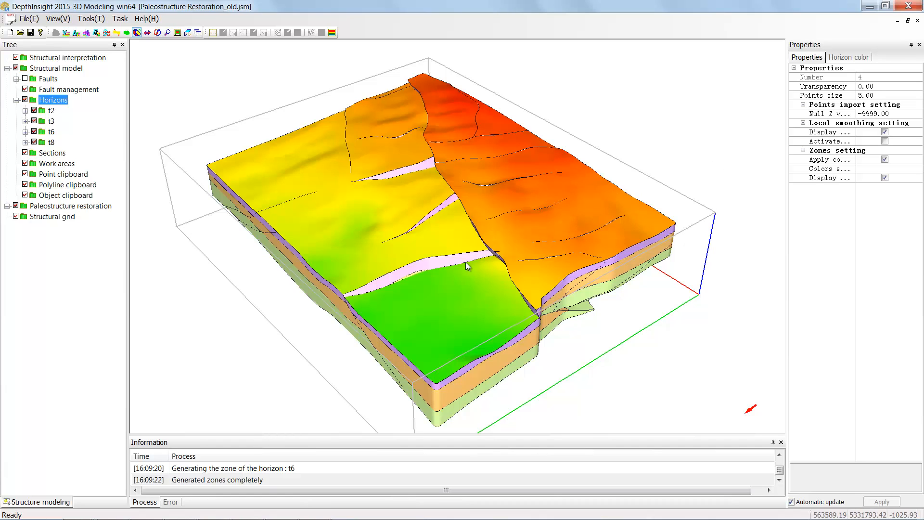
mouse_move(471, 312)
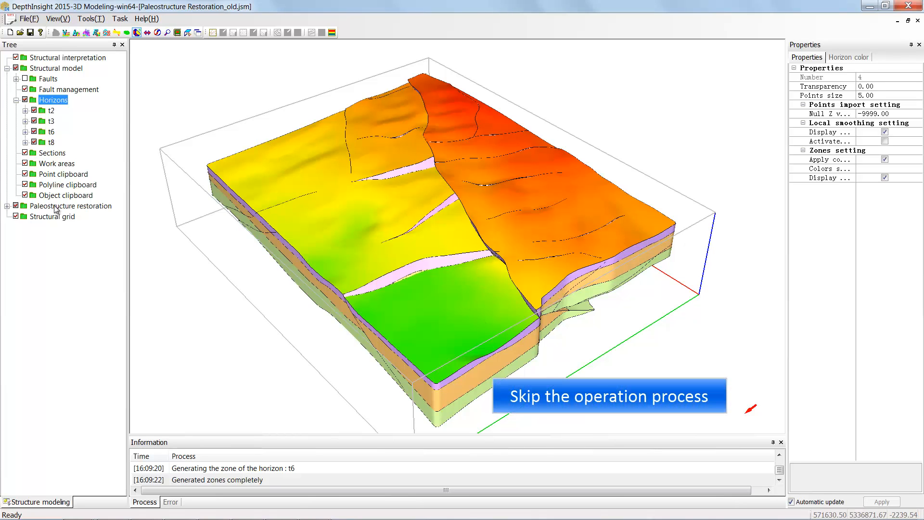
Step: Create inclined shear tools for faults F8, FG1 and FC3 and implement them
right_click(46, 216)
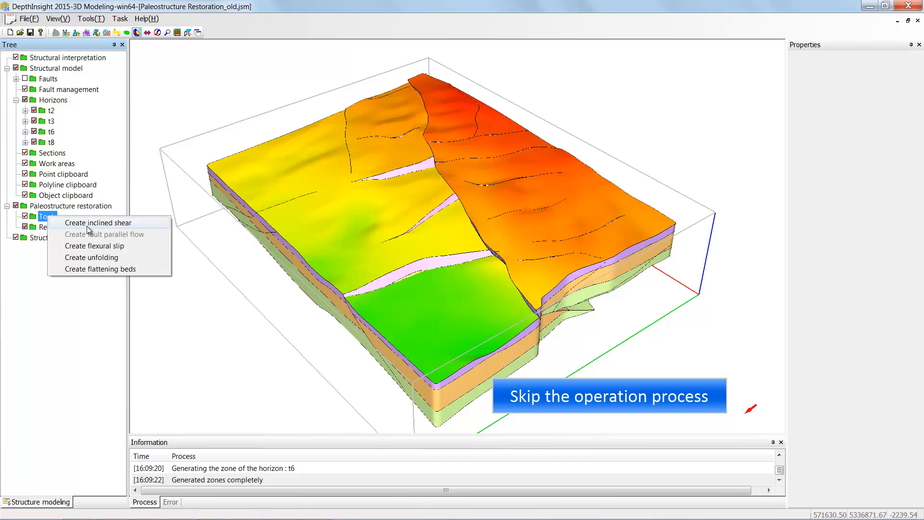
left_click(97, 223)
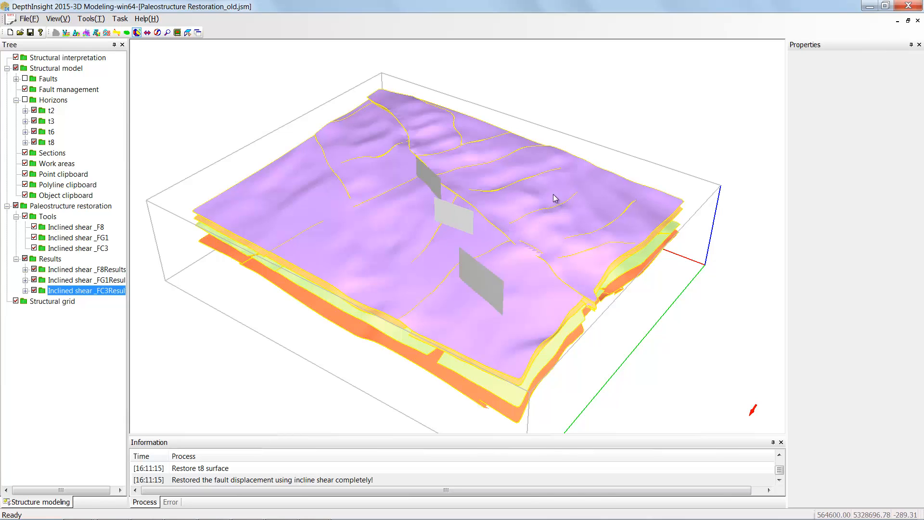
mouse_move(560, 197)
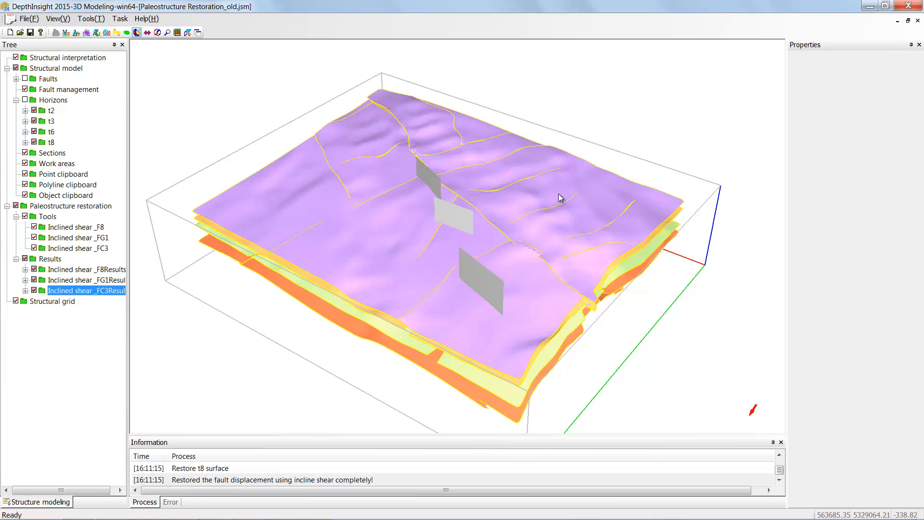
mouse_move(555, 233)
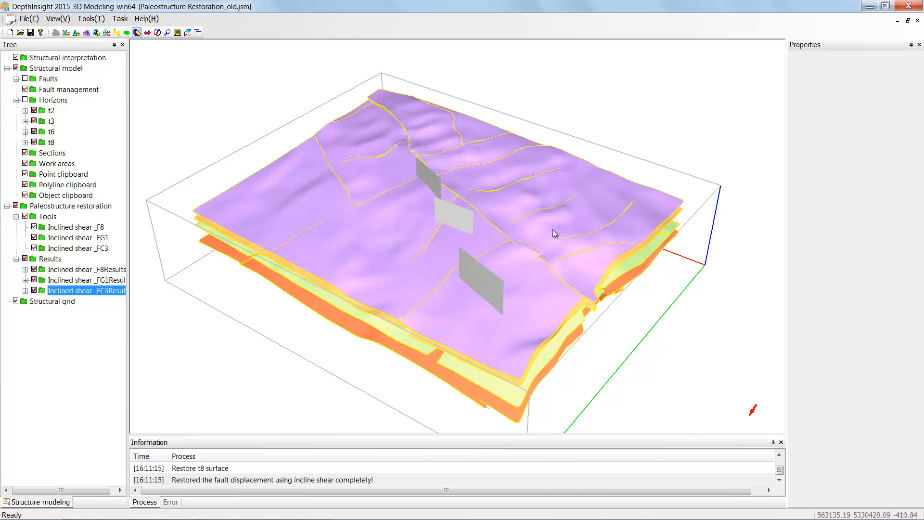
mouse_move(431, 272)
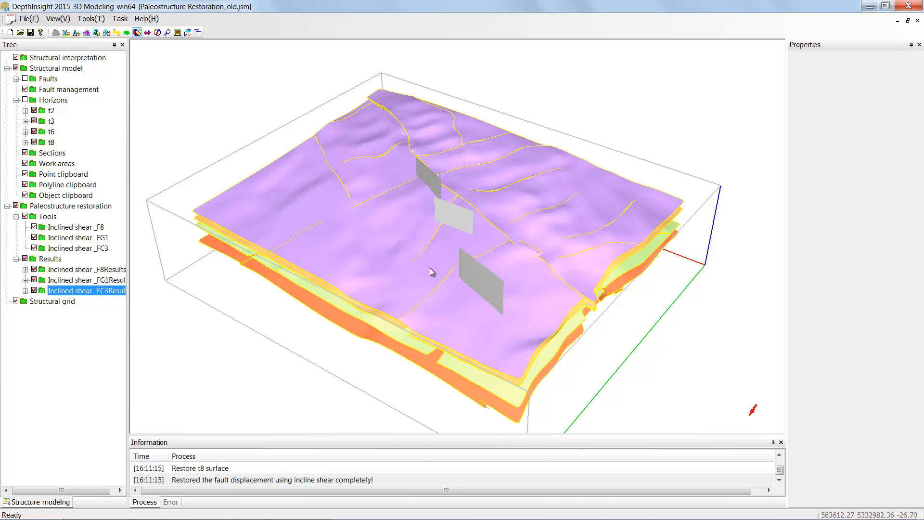
Step: Create a new model, Paleostructure Restoration_old_old, from the Inclined shear_FC3 result
right_click(74, 248)
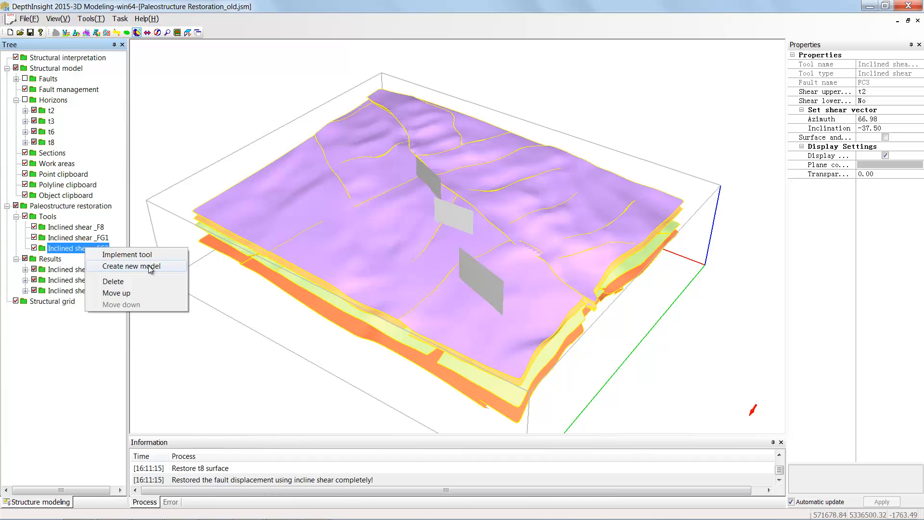
left_click(127, 266)
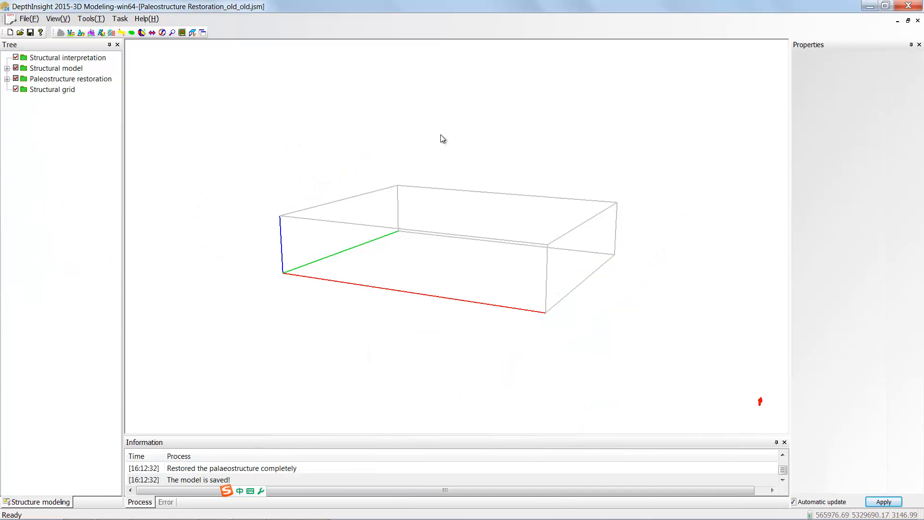
mouse_move(403, 148)
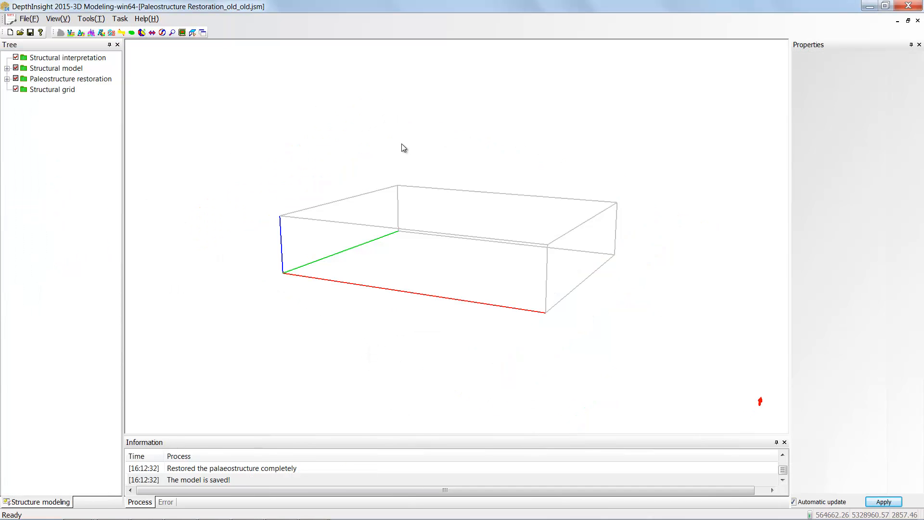
mouse_move(492, 183)
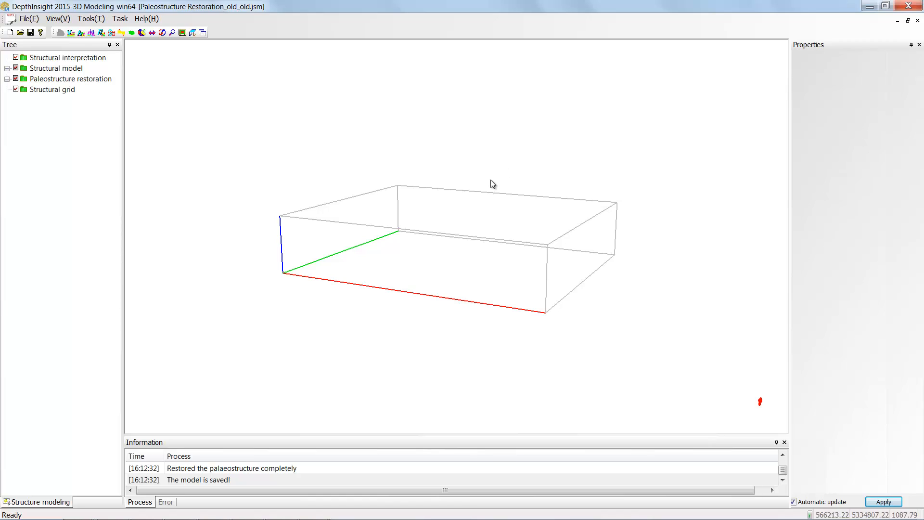
mouse_move(379, 164)
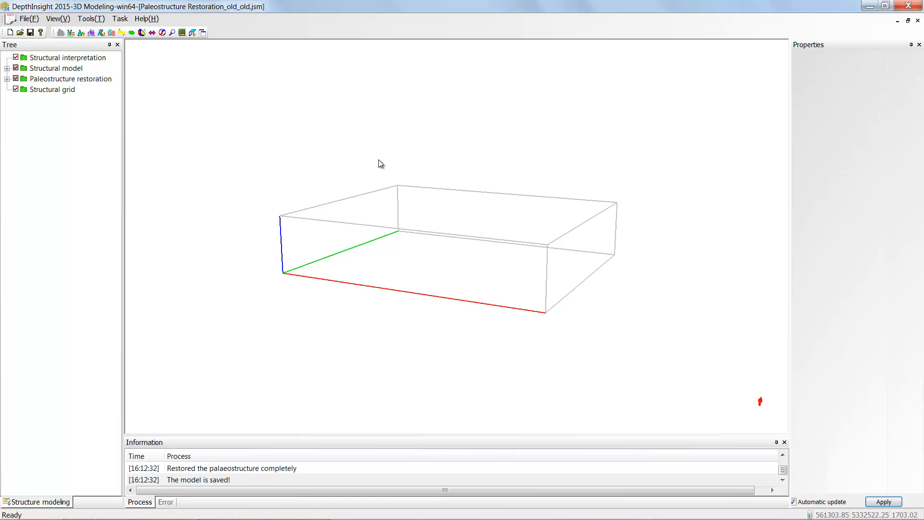
mouse_move(59, 72)
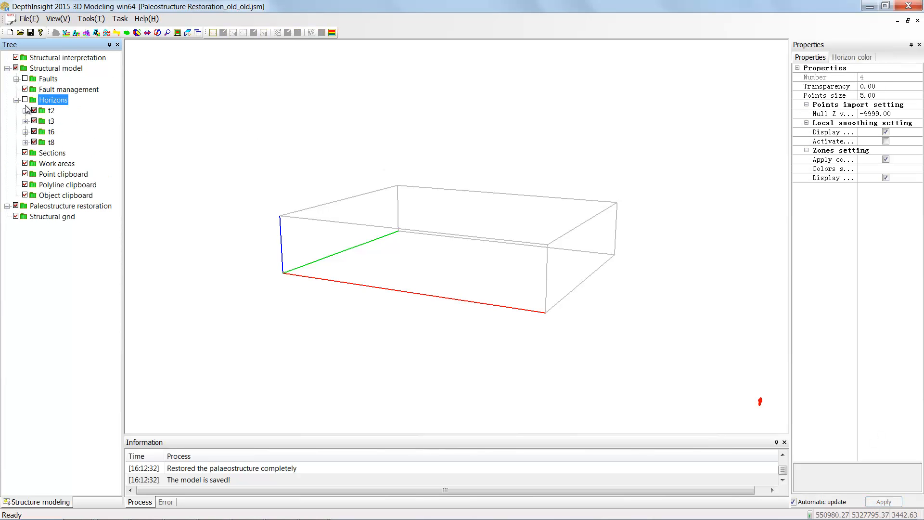
Step: Turn on Display boundary in the Structural model settings of the new model
left_click(25, 110)
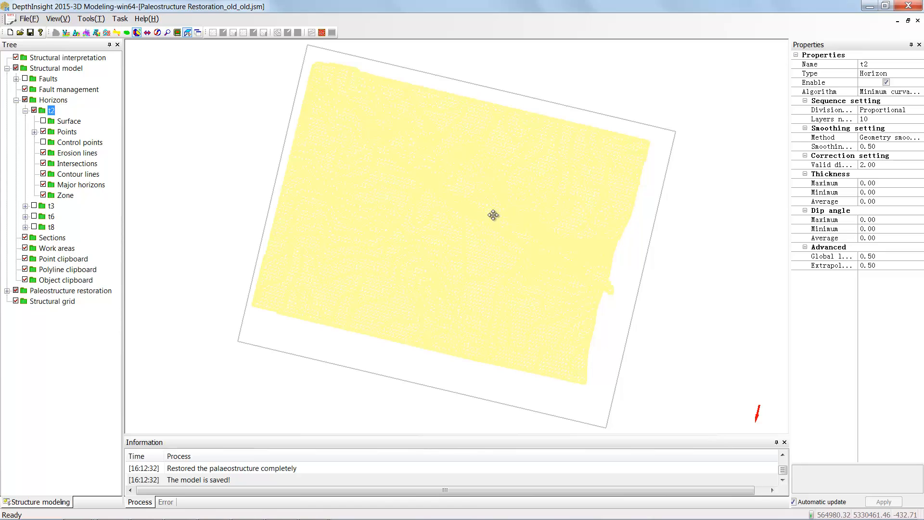
left_click(55, 67)
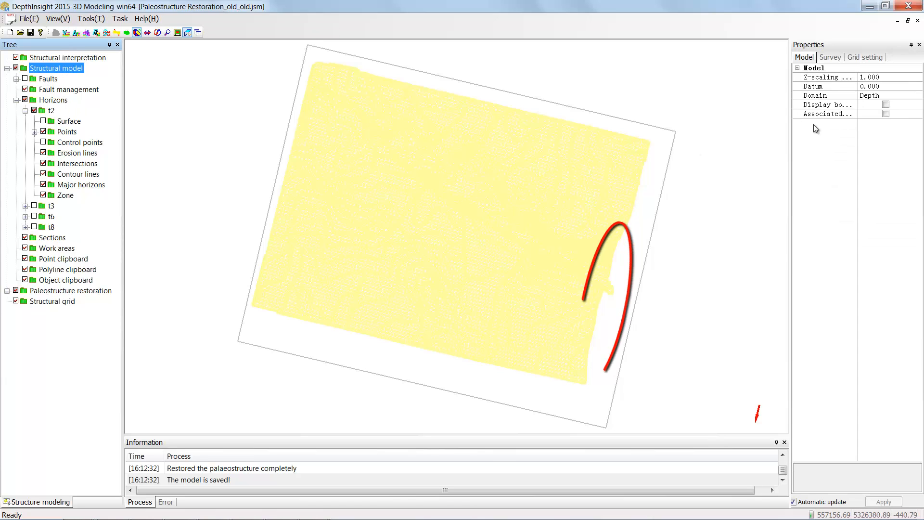
left_click(886, 104)
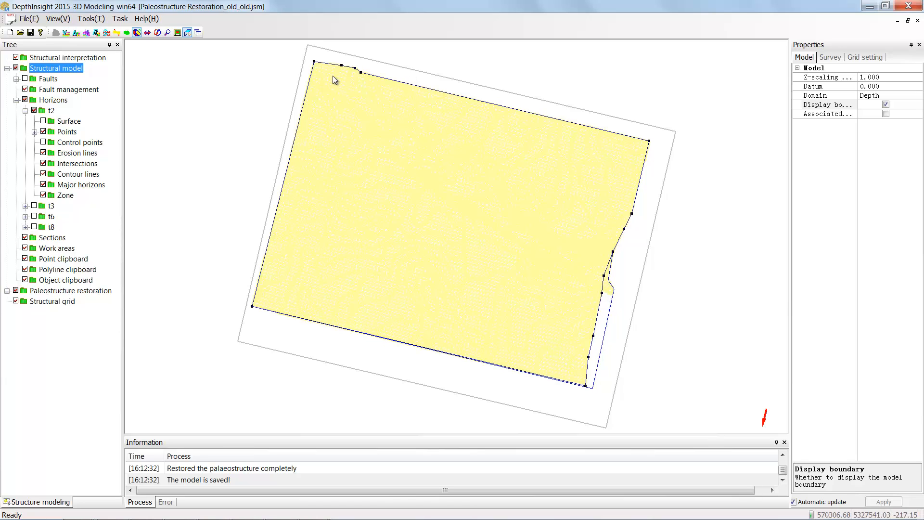
mouse_move(458, 120)
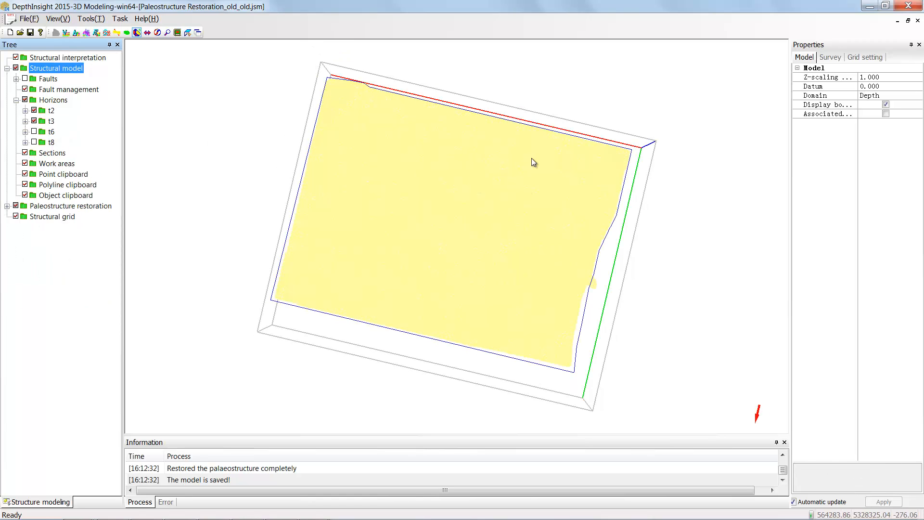
mouse_move(93, 164)
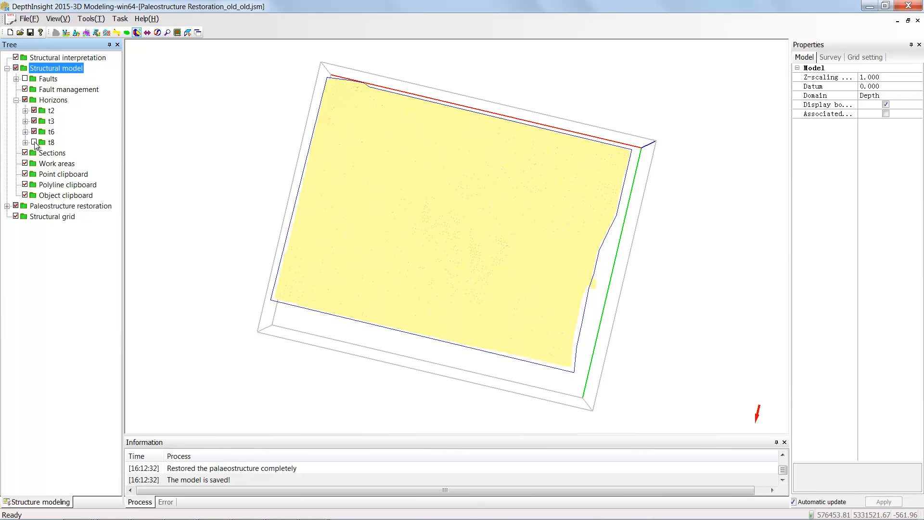
mouse_move(91, 91)
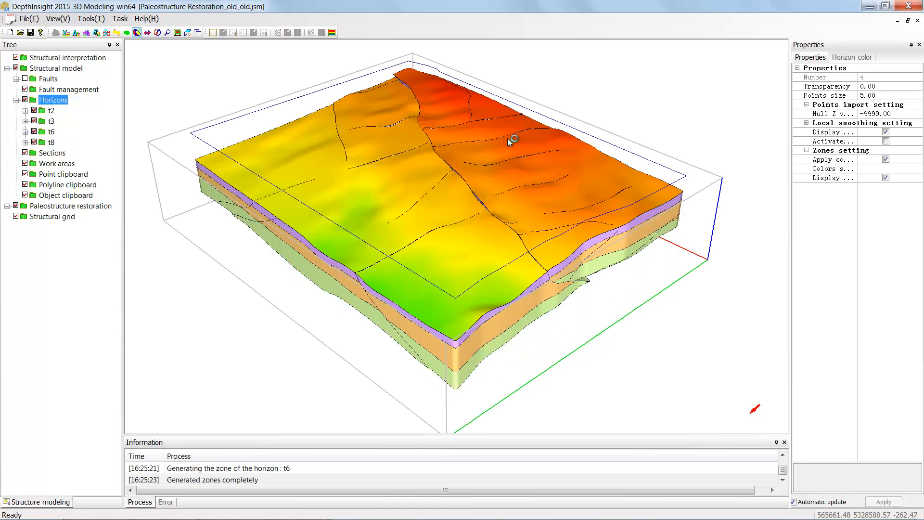
mouse_move(607, 145)
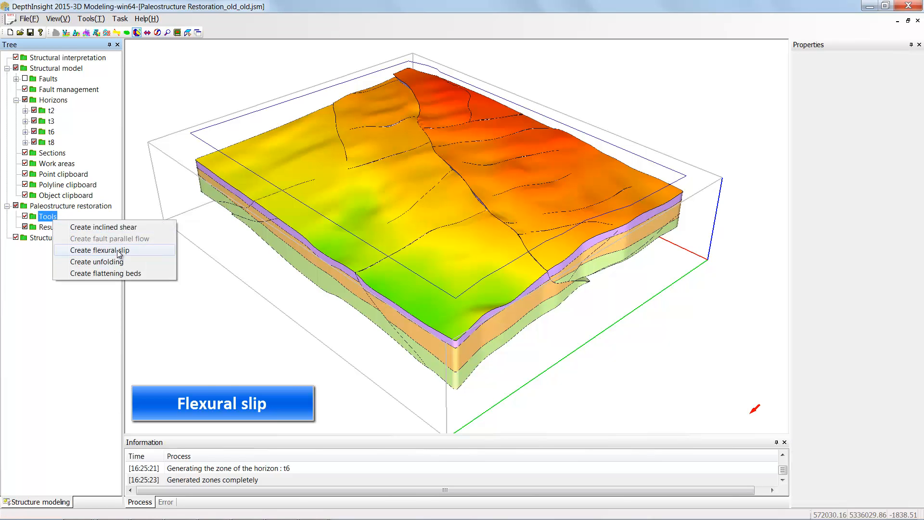
Step: Create a flexural slip tool on fault F1 with target surface t2 and basement t8
left_click(99, 250)
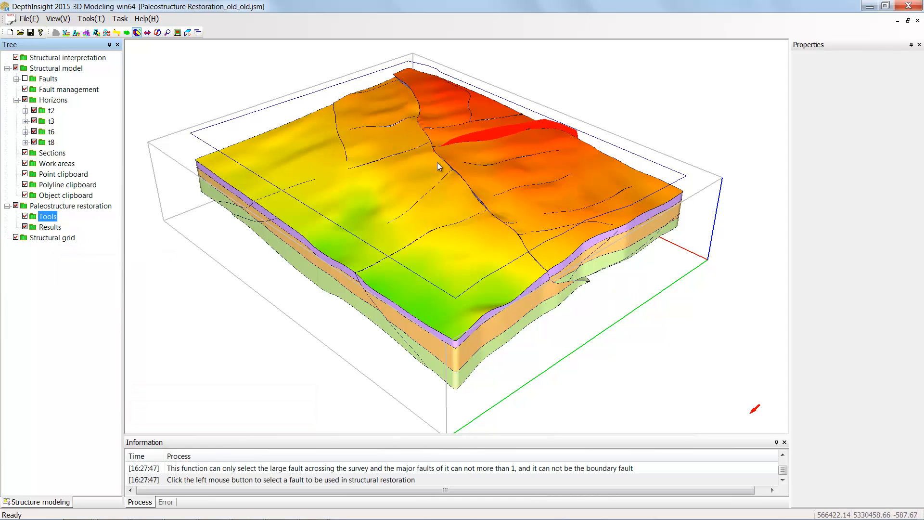
left_click(416, 111)
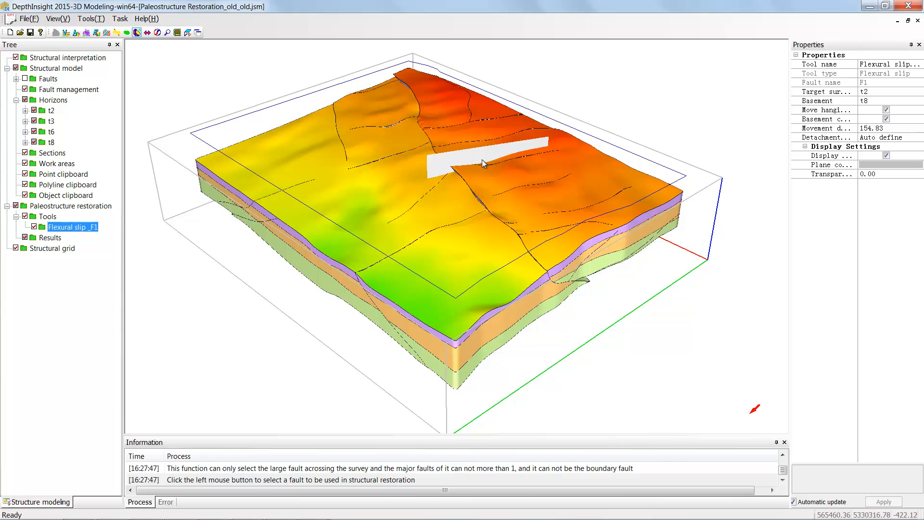
mouse_move(864, 113)
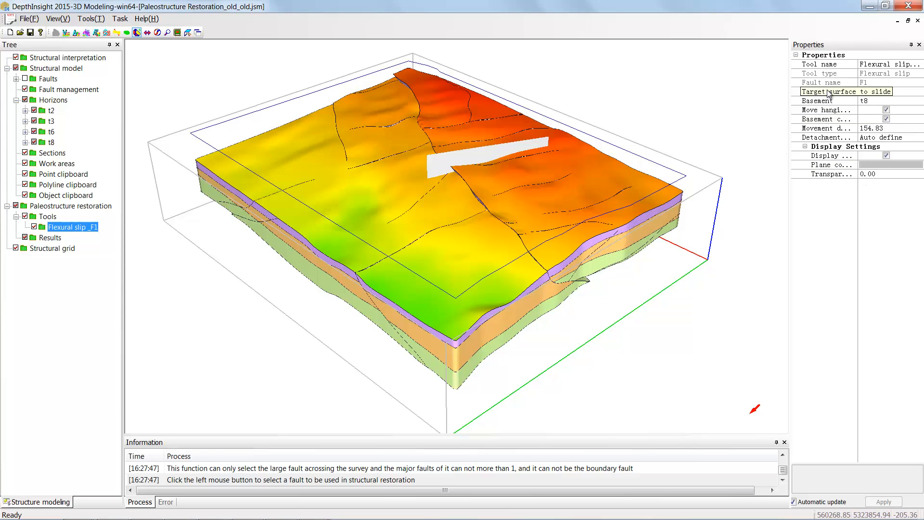
left_click(833, 110)
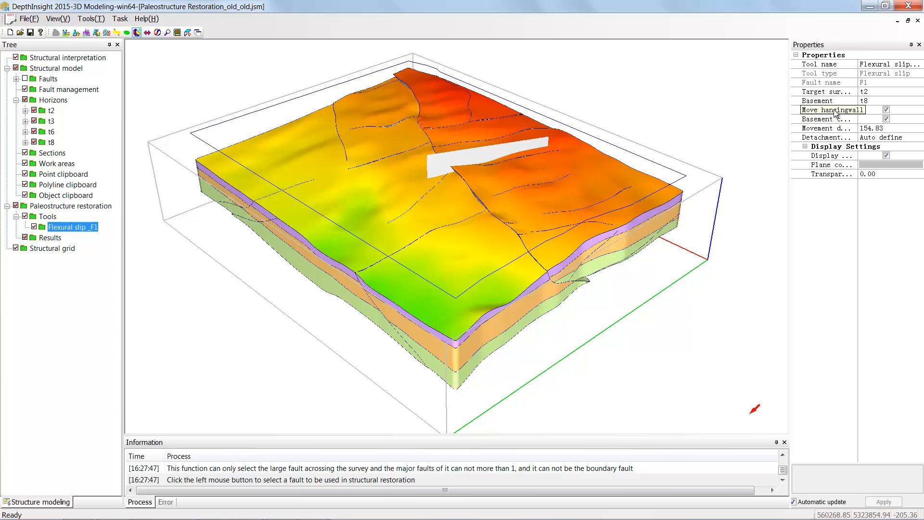
mouse_move(855, 128)
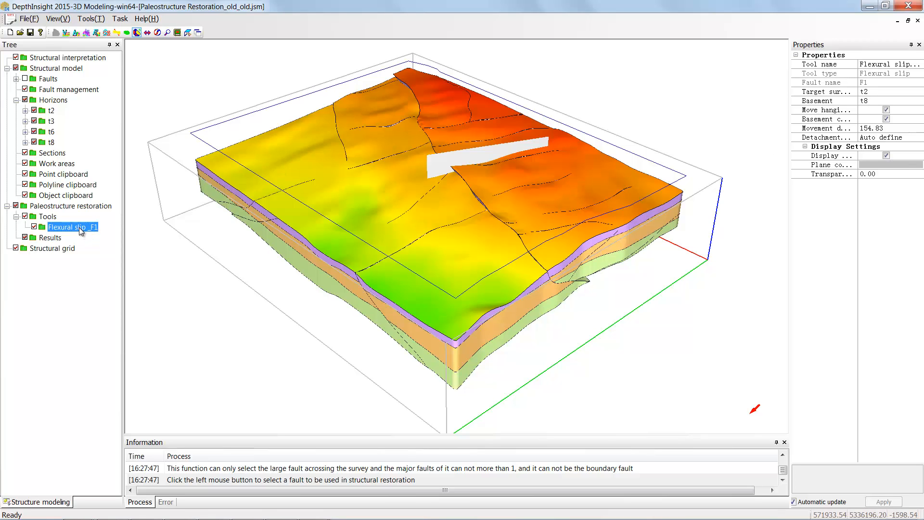
Step: Implement Flexural slip_F1 and display the restored horizons from its results
right_click(73, 227)
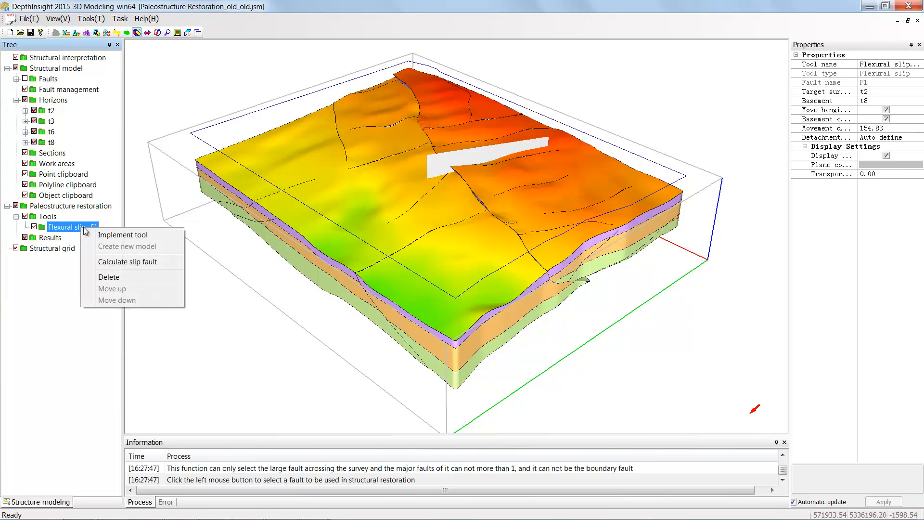
mouse_move(123, 234)
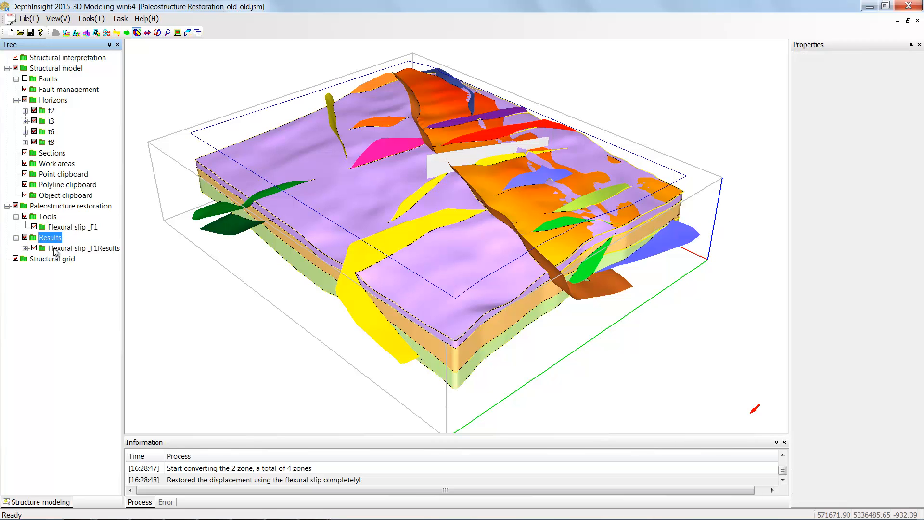
left_click(35, 249)
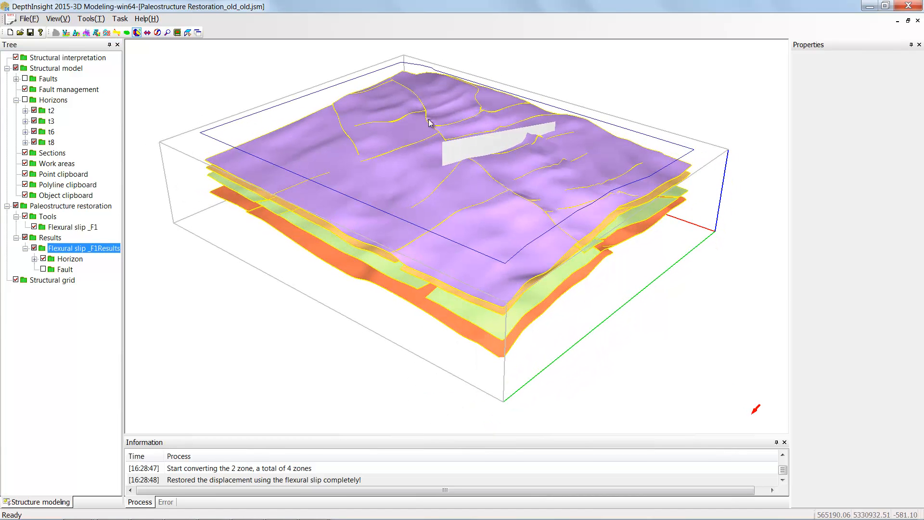
mouse_move(524, 198)
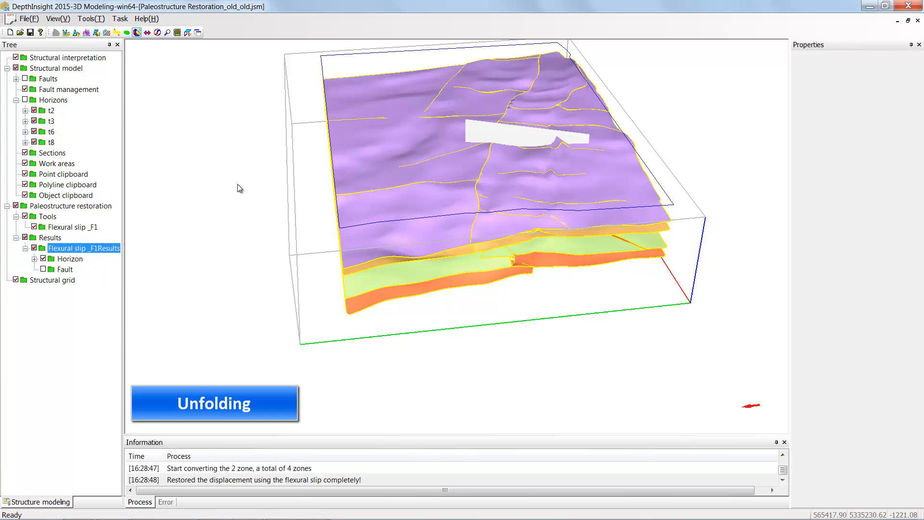
Step: Create the Unfolding1 tool on t2 and orientate its pin plane
left_click(47, 217)
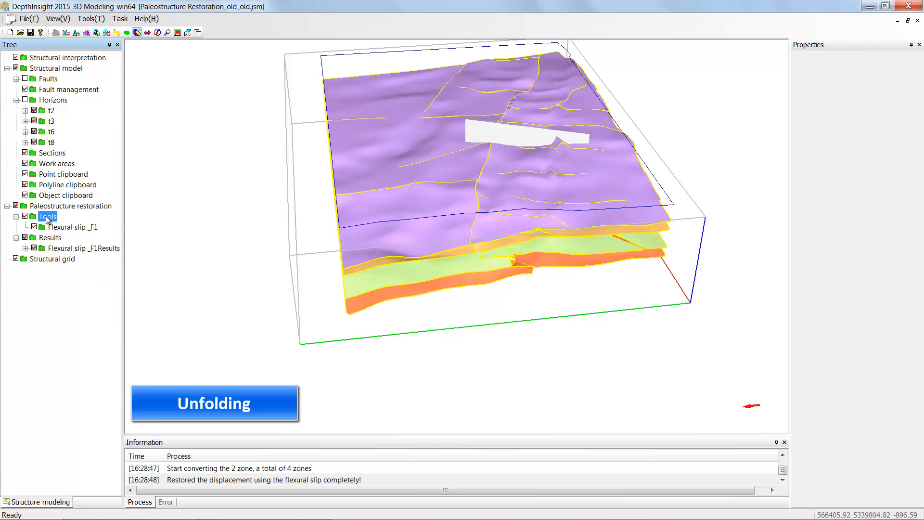
right_click(47, 216)
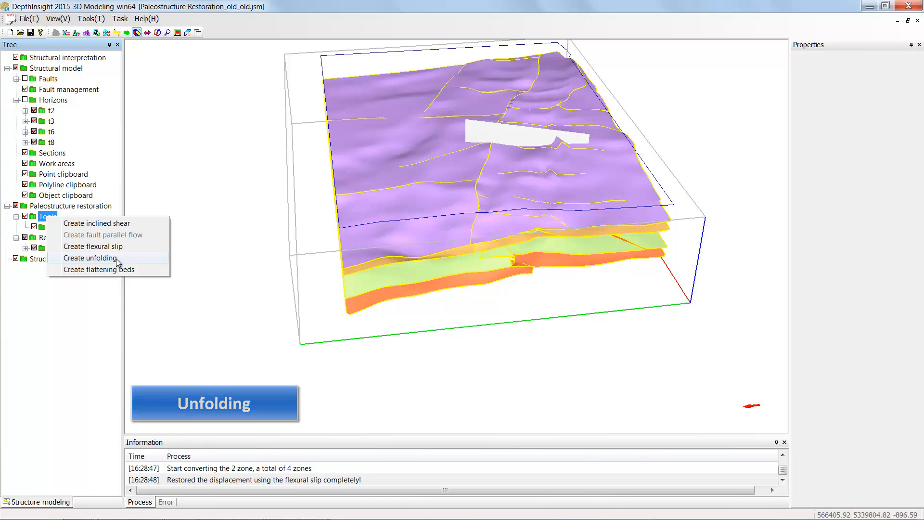
left_click(91, 258)
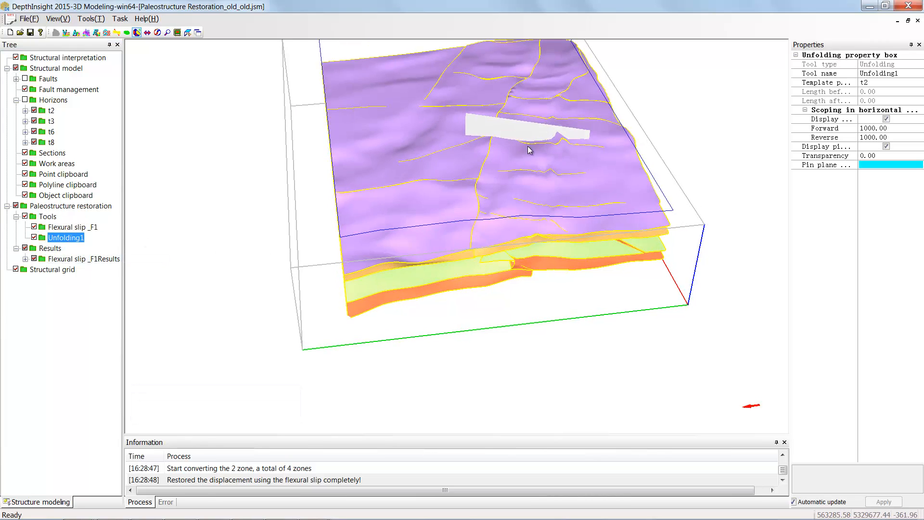
right_click(66, 237)
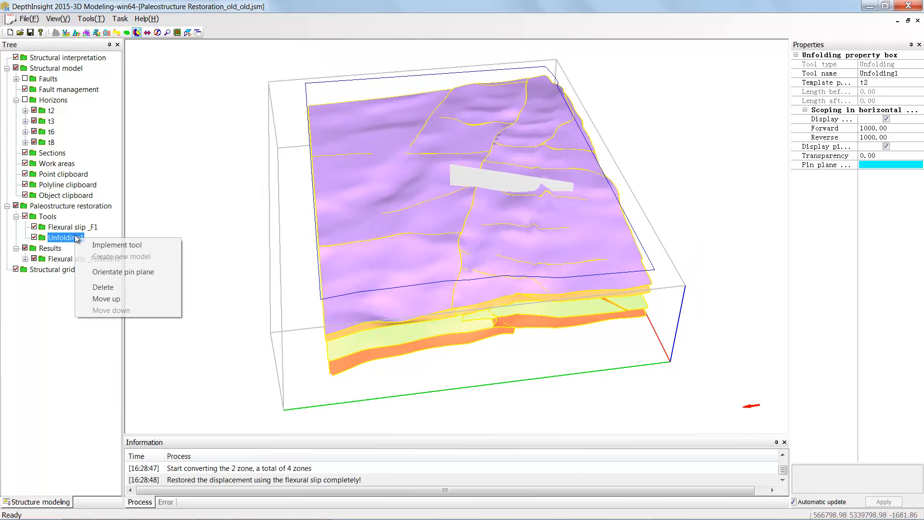
mouse_move(139, 245)
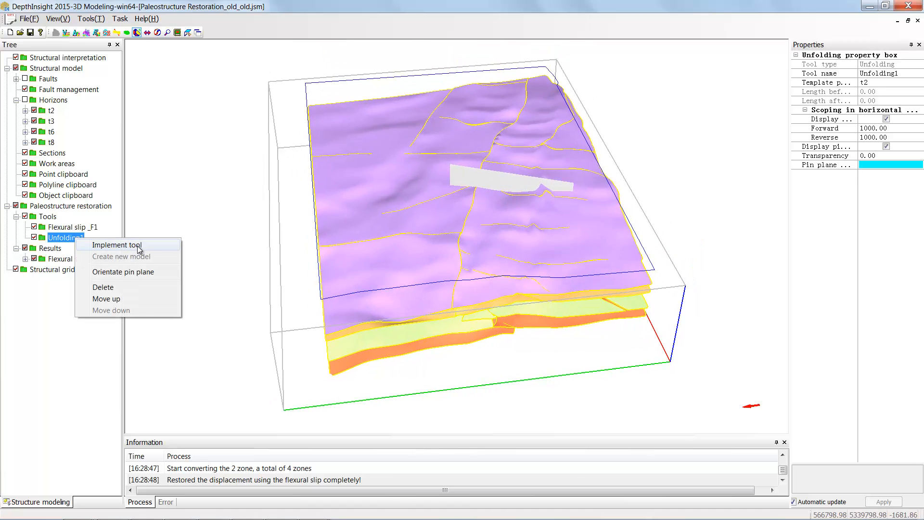
left_click(116, 245)
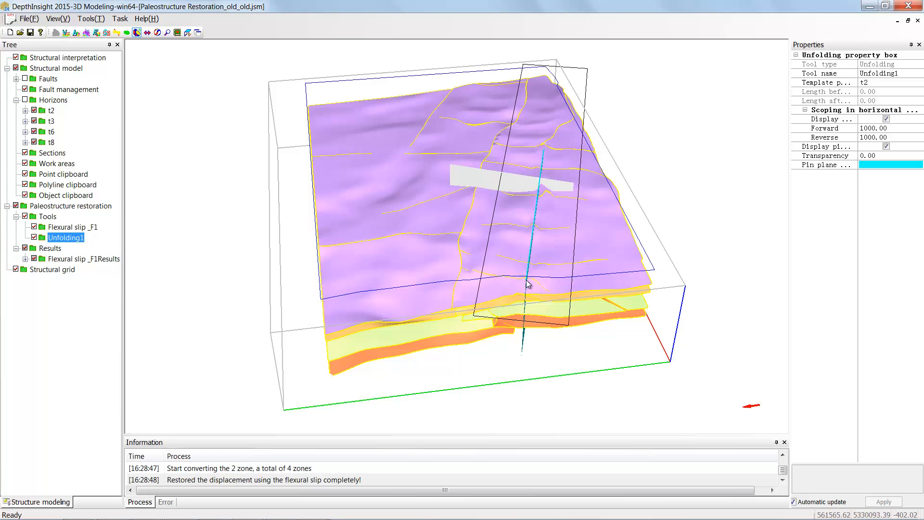
mouse_move(571, 196)
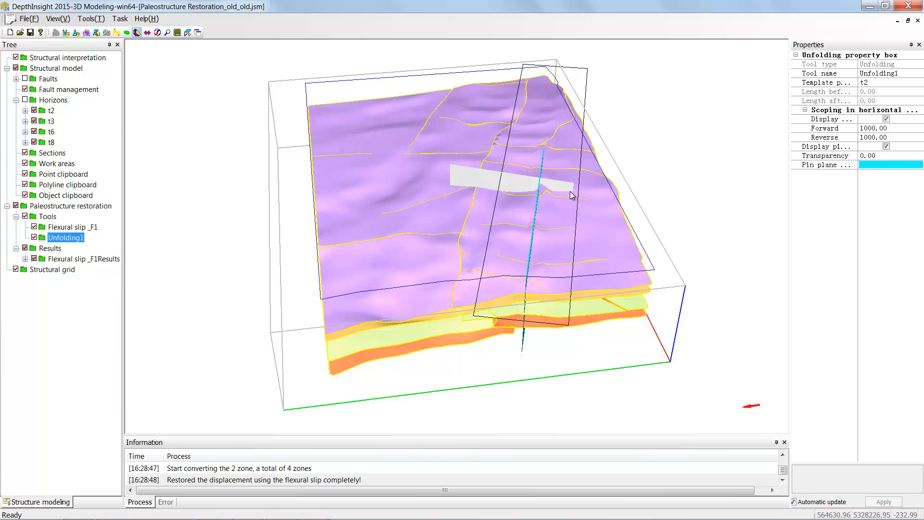
mouse_move(875, 155)
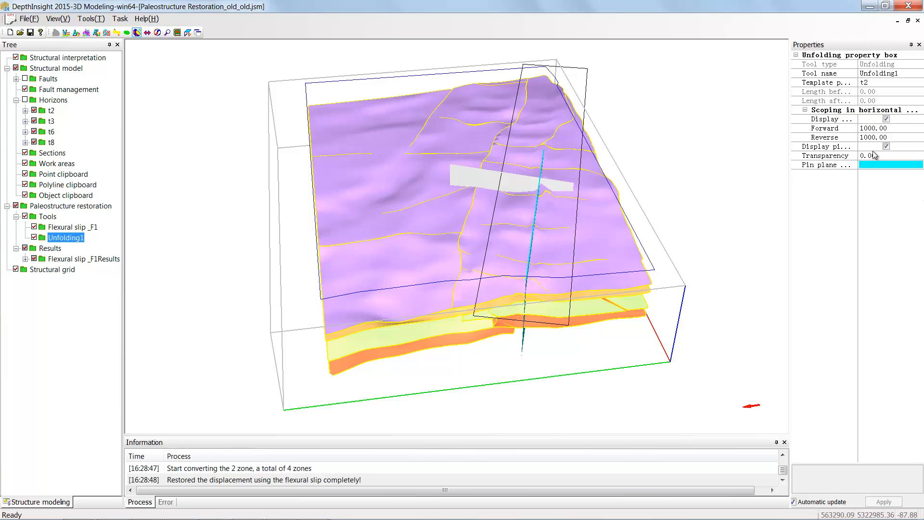
mouse_move(534, 201)
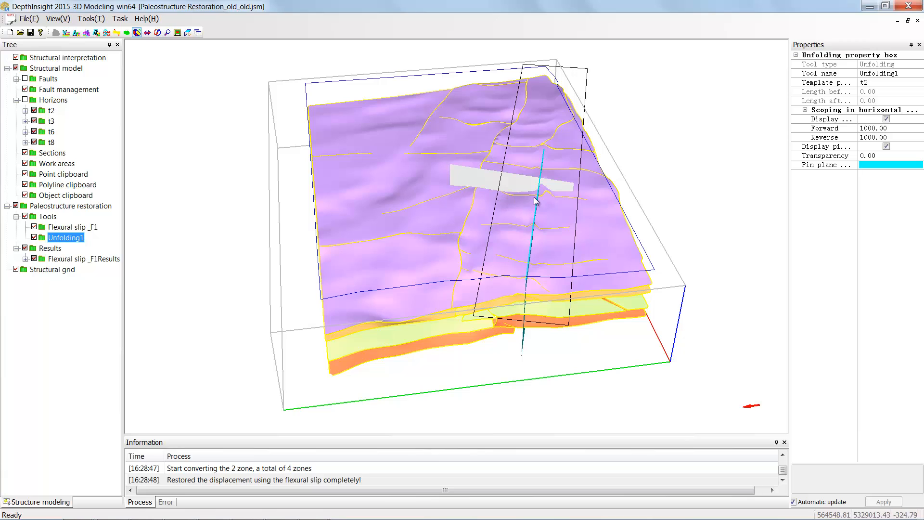
mouse_move(846, 139)
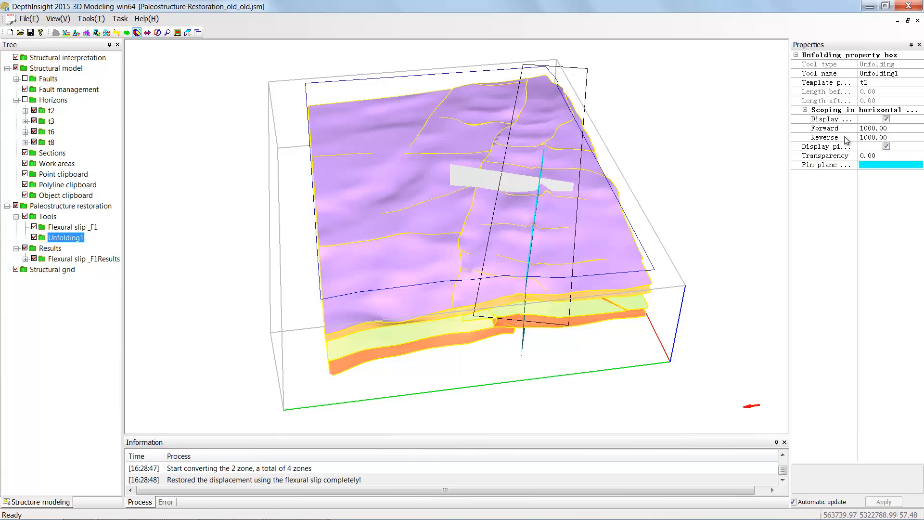
mouse_move(878, 137)
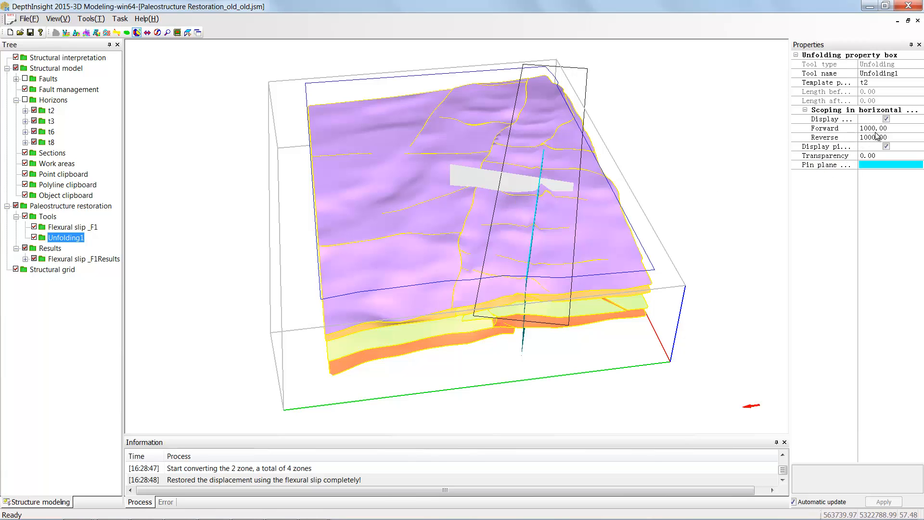
Step: Set Unfolding1 horizontal scoping to forward 2000 and reverse 1500
left_click(832, 128)
type("2000")
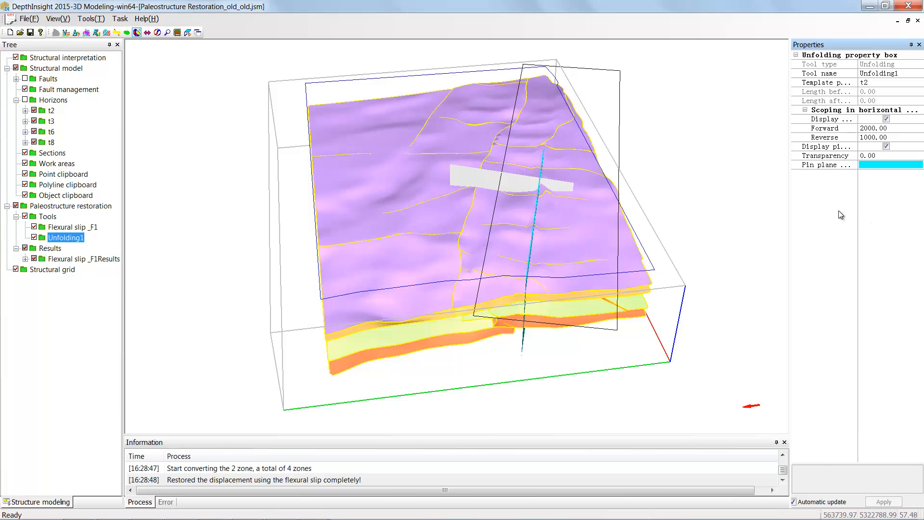
left_click(825, 137)
type("1500")
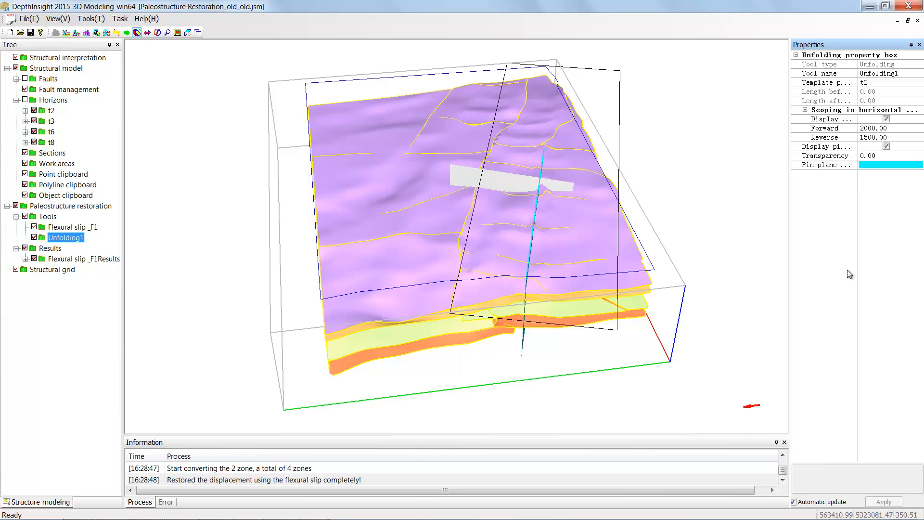
mouse_move(61, 240)
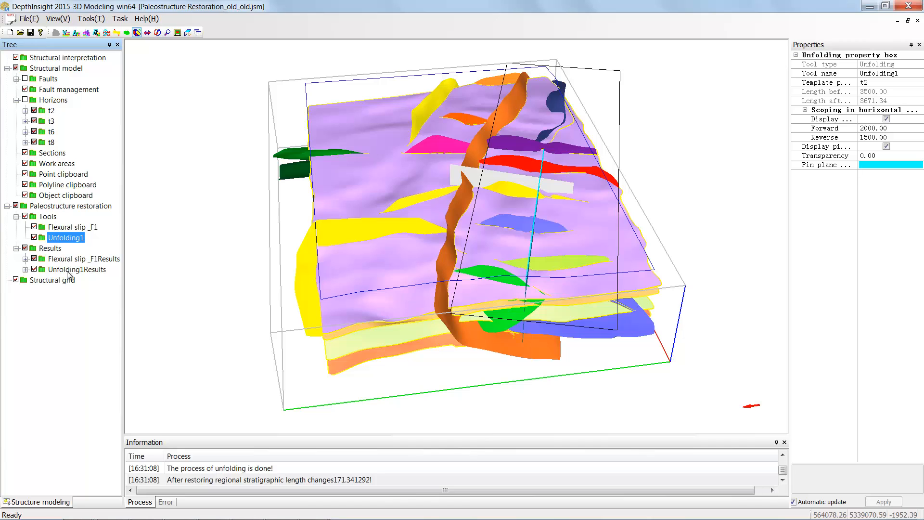
Step: Show the Unfolding1Results horizons and activate them as the working model
left_click(77, 269)
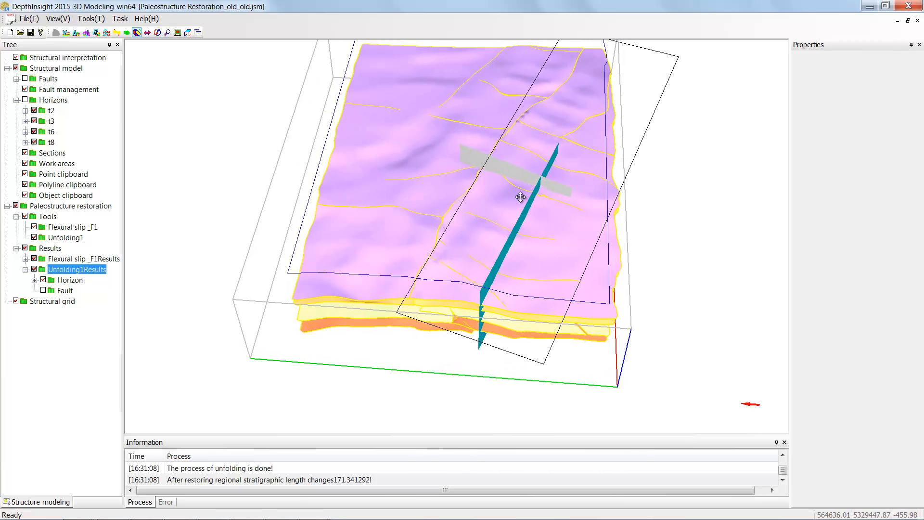
left_click(84, 259)
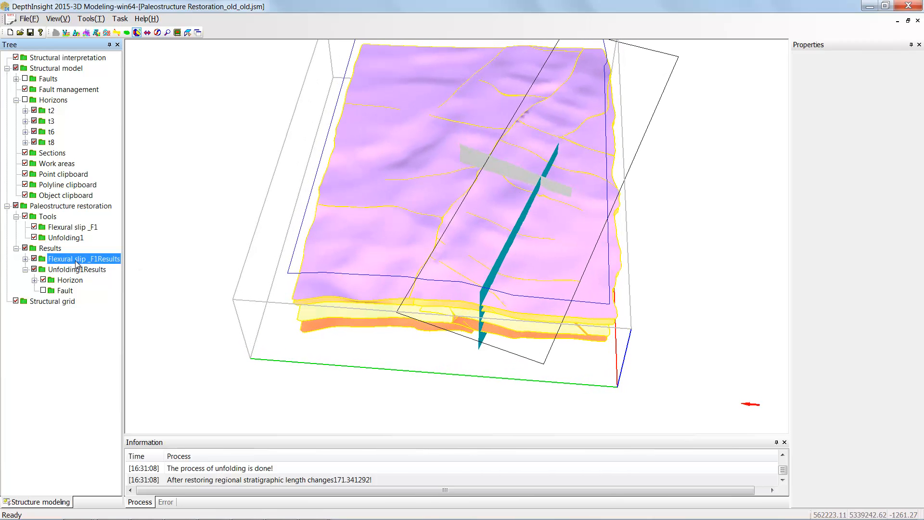
right_click(83, 259)
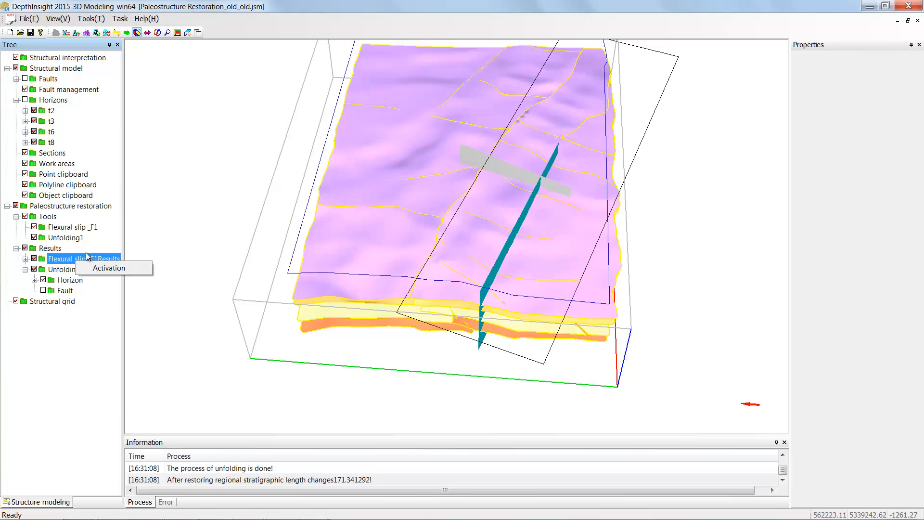
left_click(78, 268)
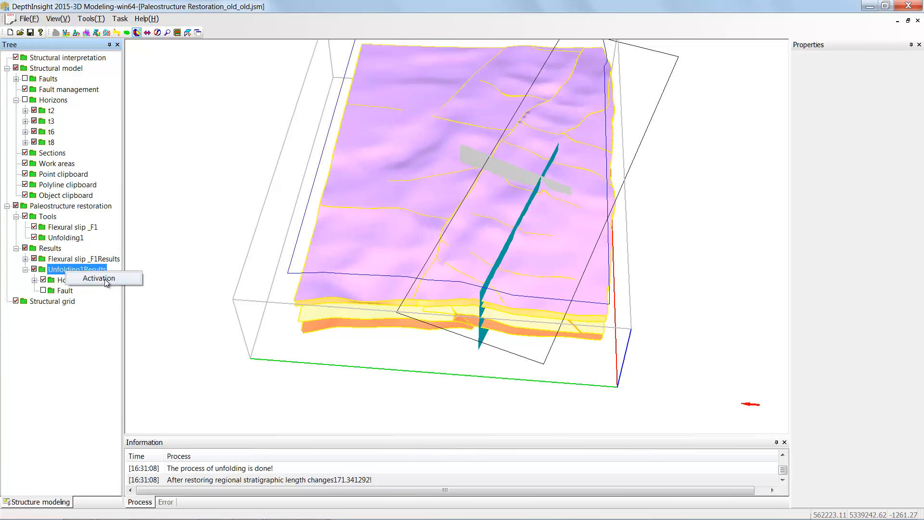
left_click(102, 277)
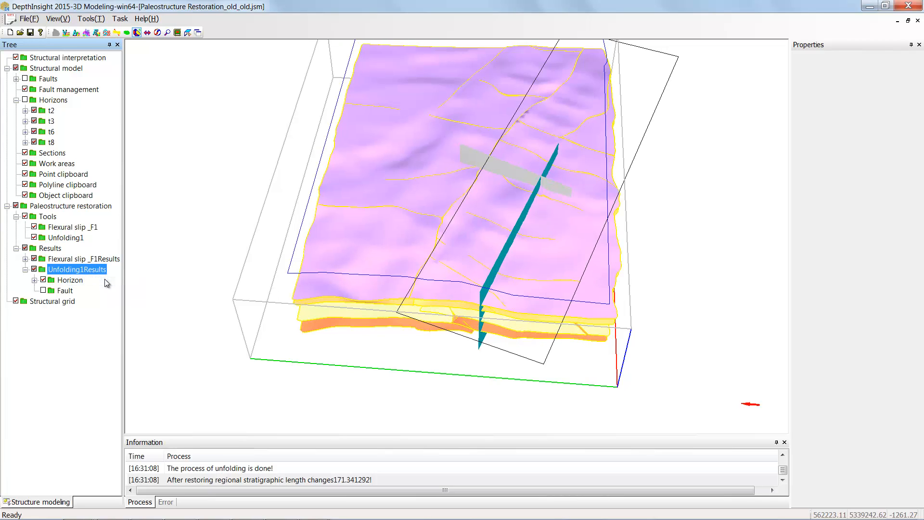
mouse_move(434, 221)
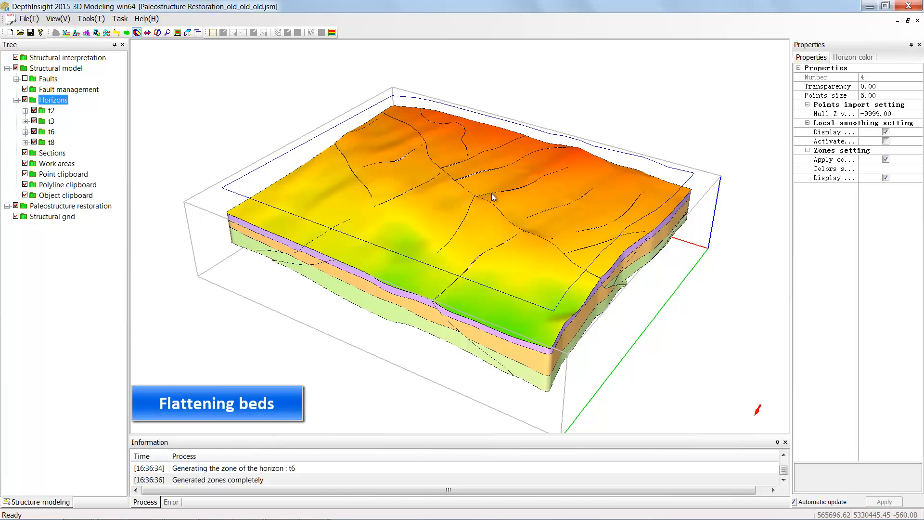
mouse_move(550, 227)
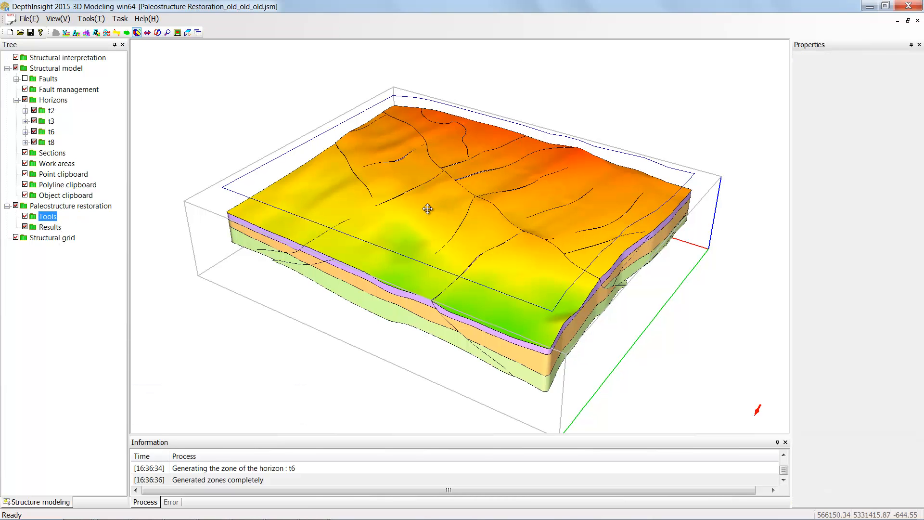
Step: Create a Flattening beds tool with template t2 and horizontal plane Z value 0.00
right_click(49, 216)
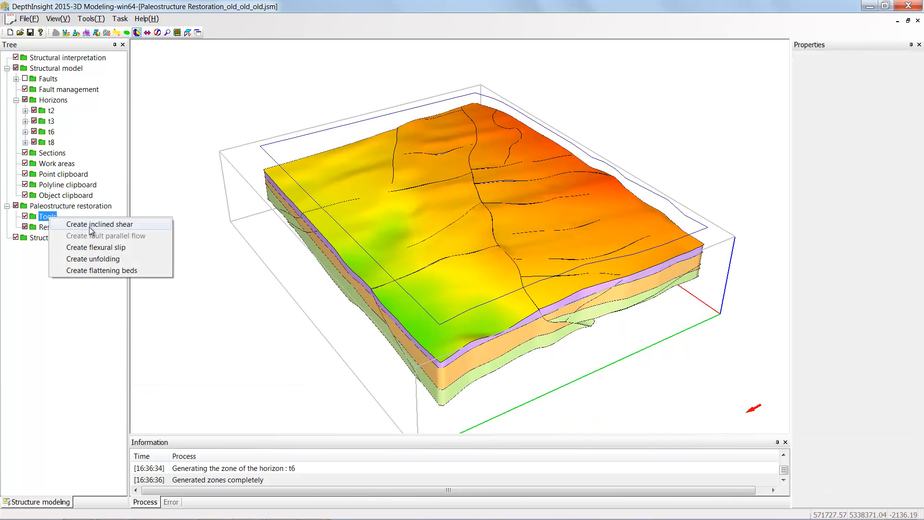
mouse_move(101, 270)
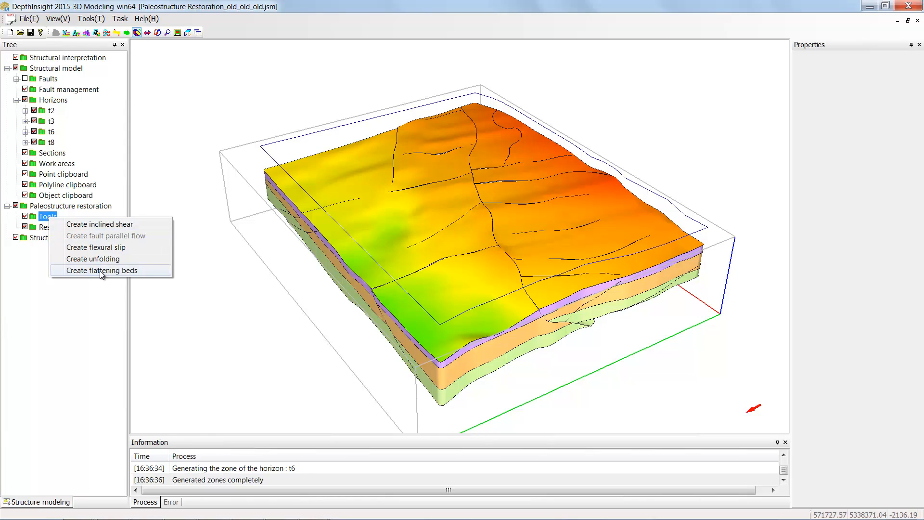
left_click(101, 270)
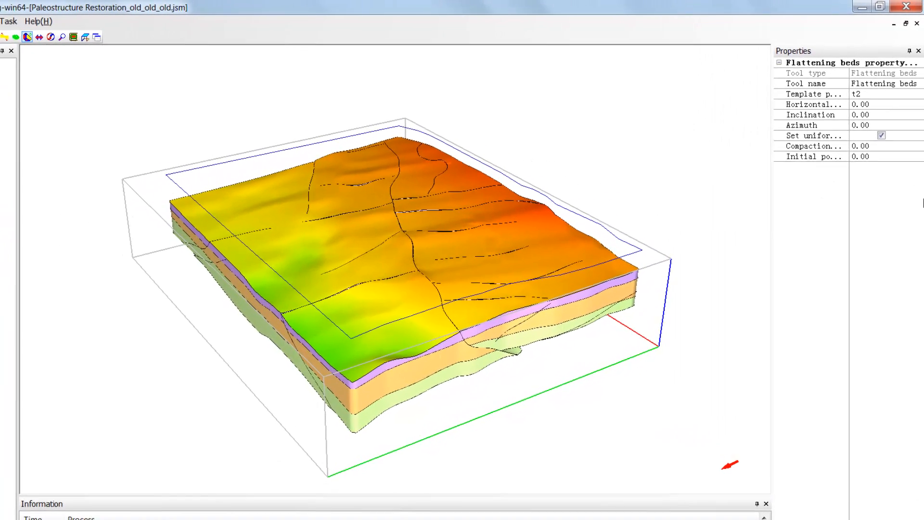
left_click(815, 96)
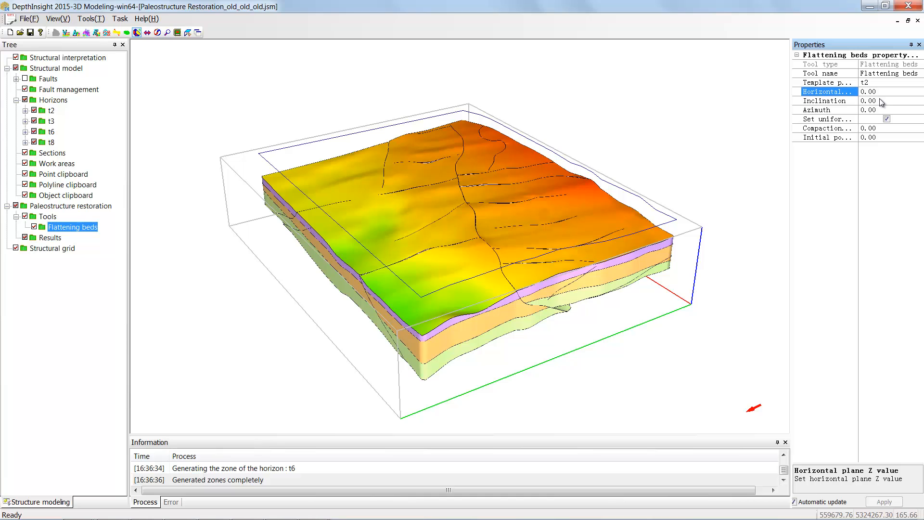
right_click(72, 227)
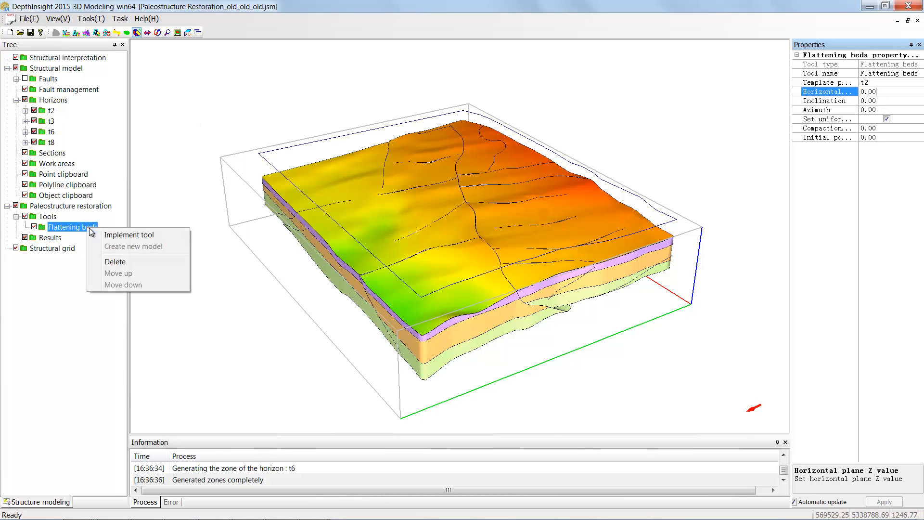
Step: Implement the Flattening beds tool and expand its Flattening bedsResults
left_click(128, 234)
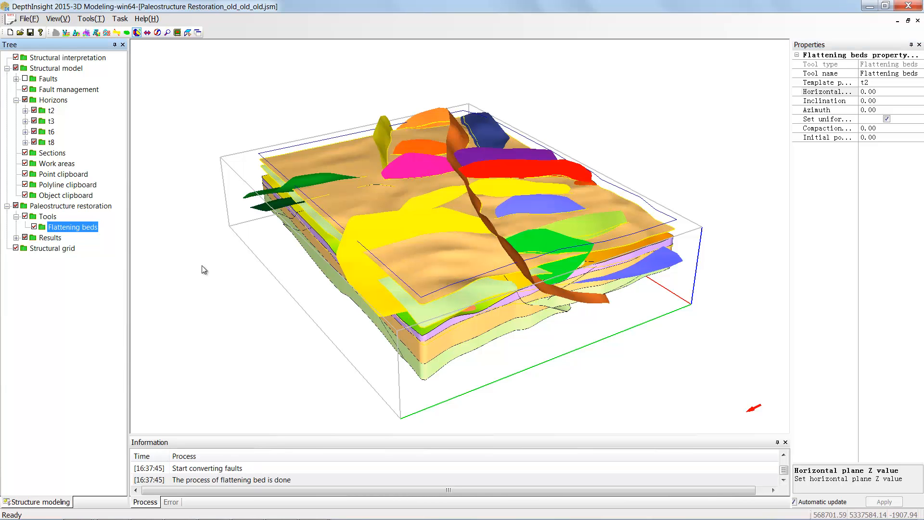
mouse_move(133, 246)
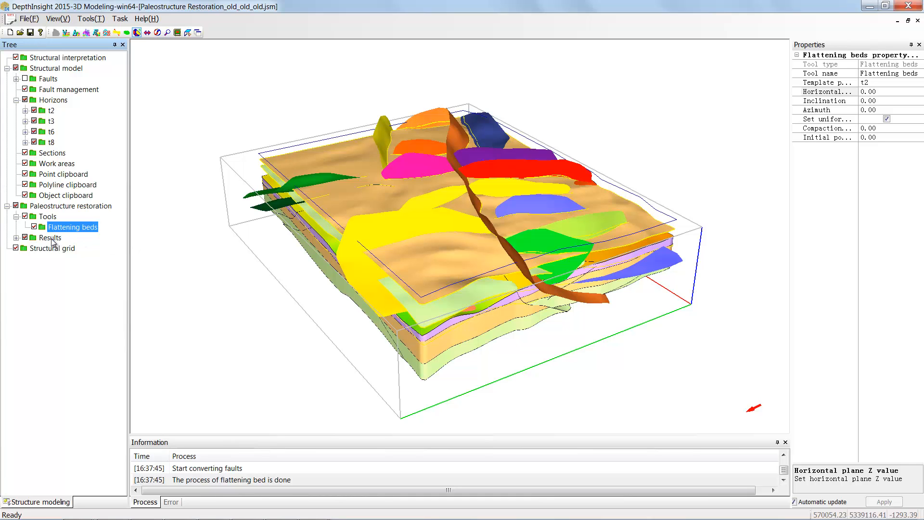
left_click(18, 237)
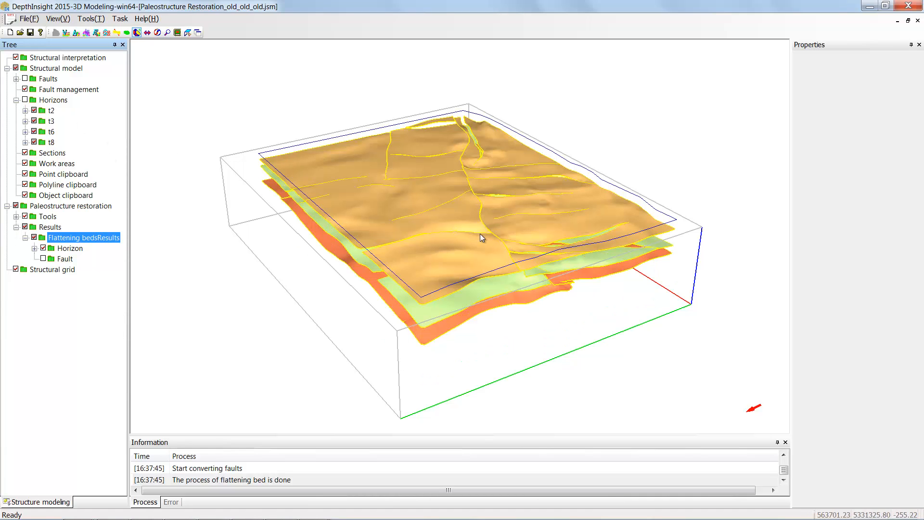
left_click(73, 228)
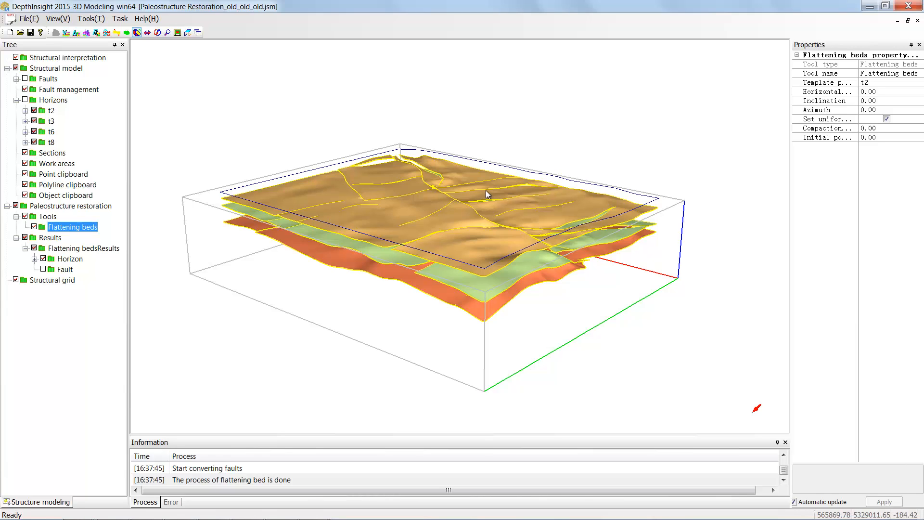
mouse_move(522, 205)
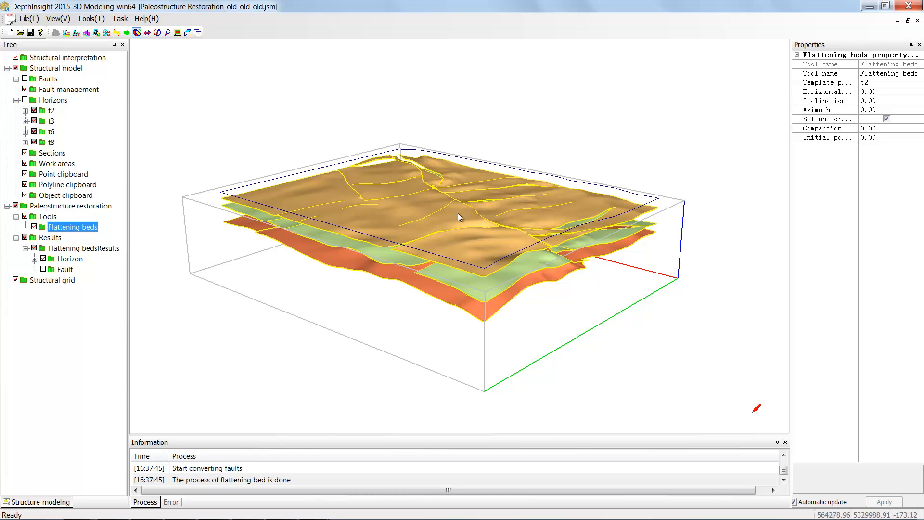
Step: Create a new model from the Flattening beds result in the chosen export folder
right_click(72, 228)
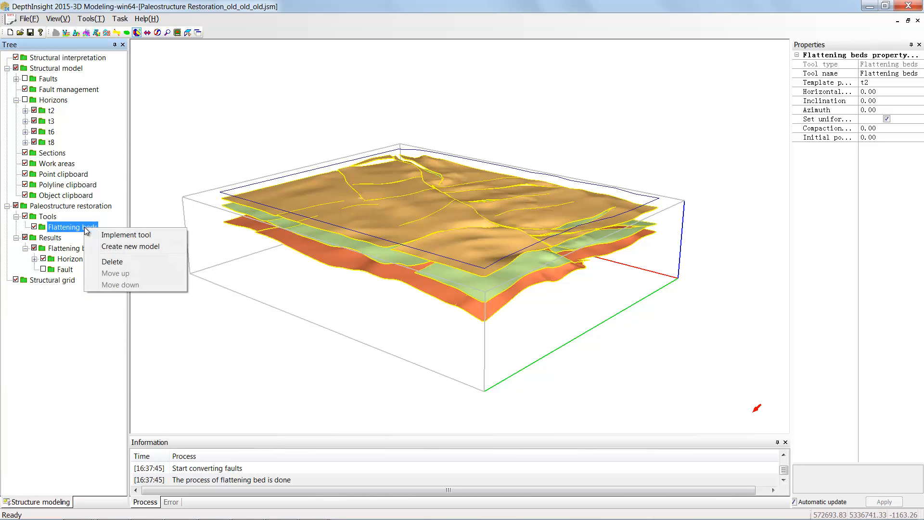
mouse_move(130, 246)
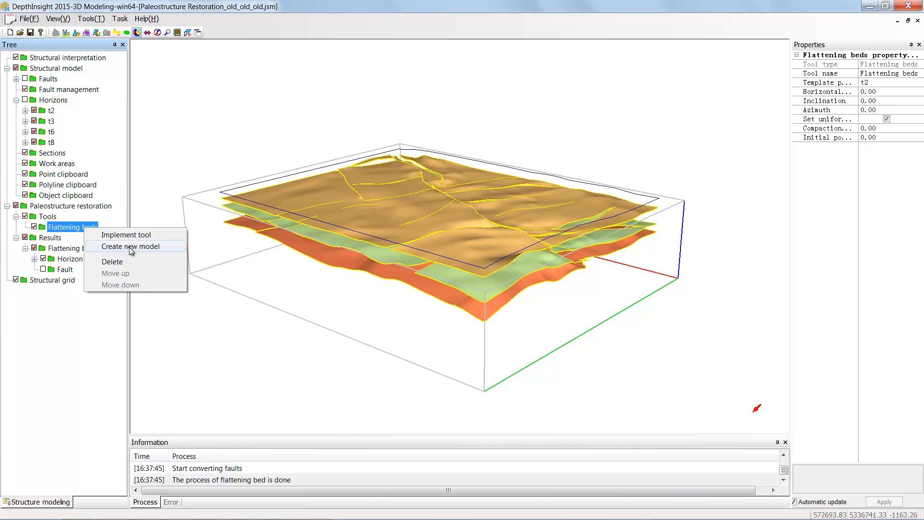
left_click(130, 245)
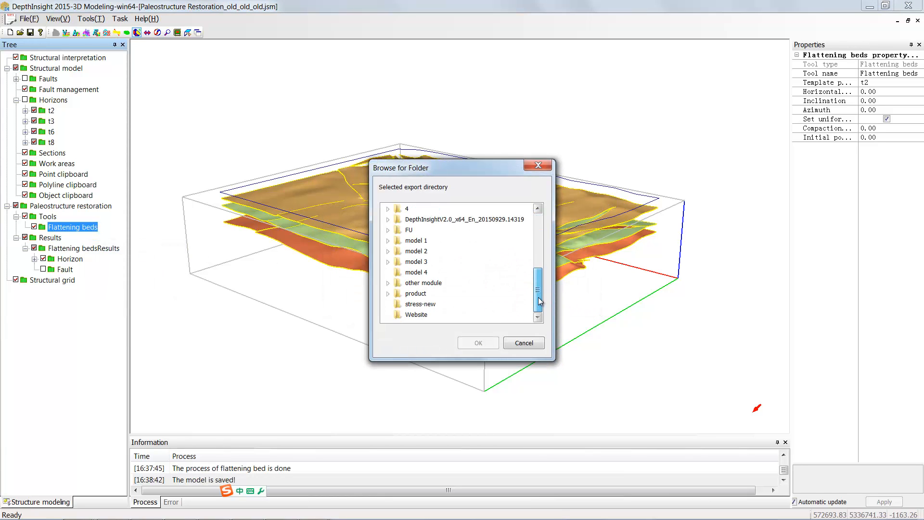
left_click(478, 343)
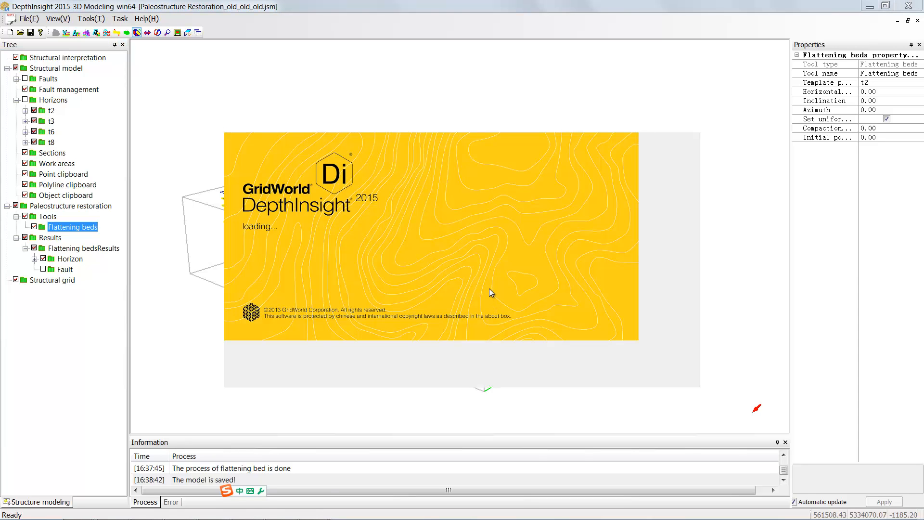
left_click(56, 67)
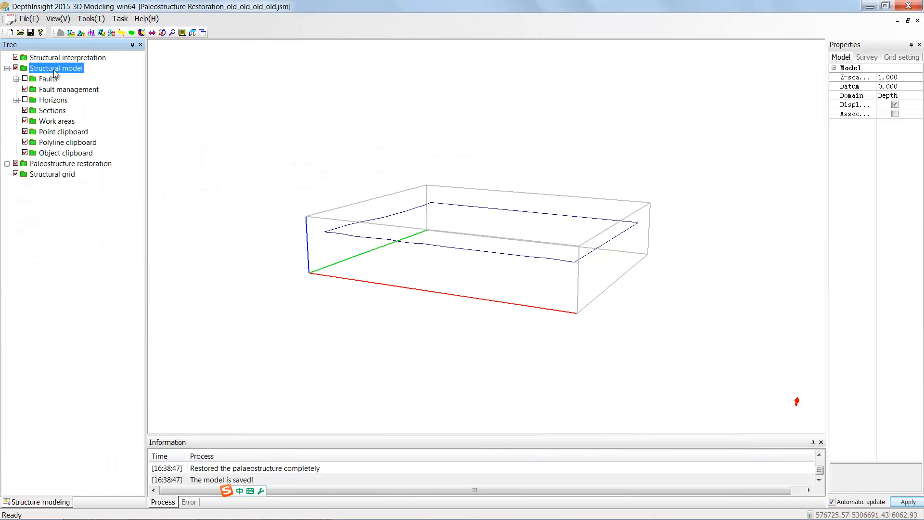
Step: Make surfaces and zones for all horizons of the flattened model
left_click(53, 99)
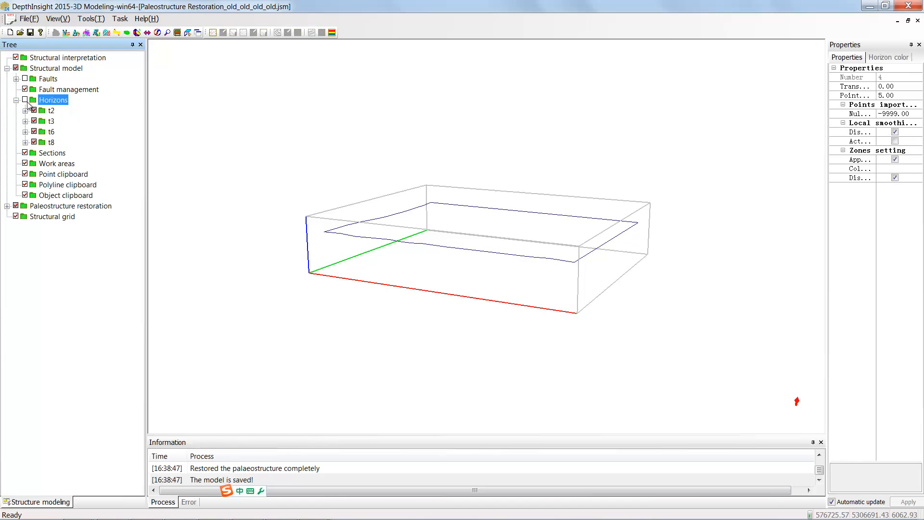
right_click(53, 99)
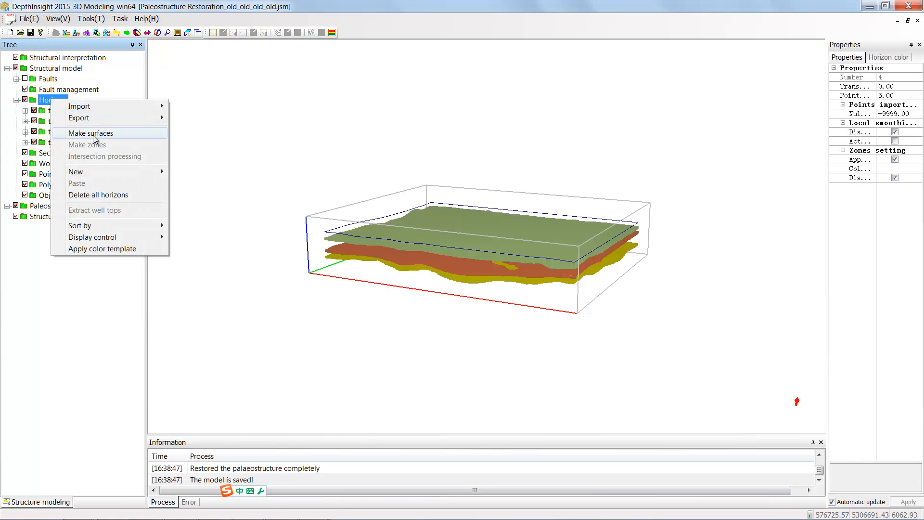
left_click(91, 132)
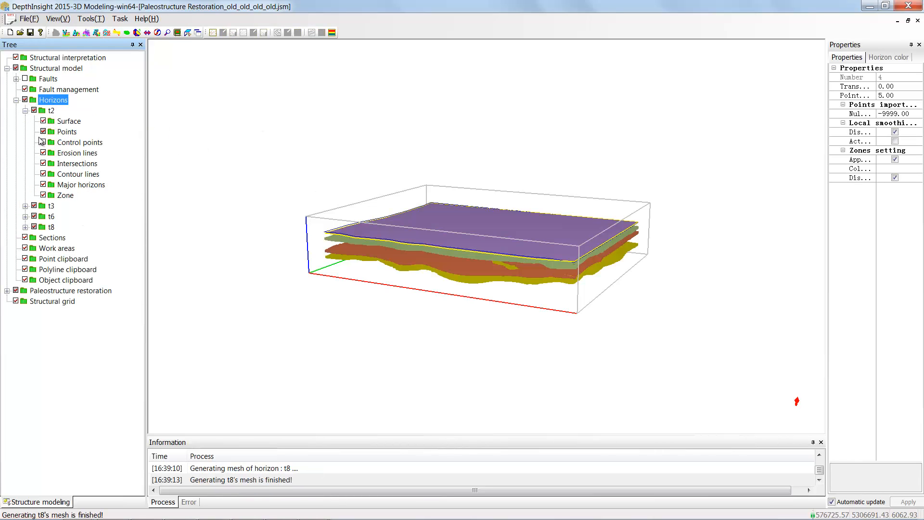
right_click(53, 100)
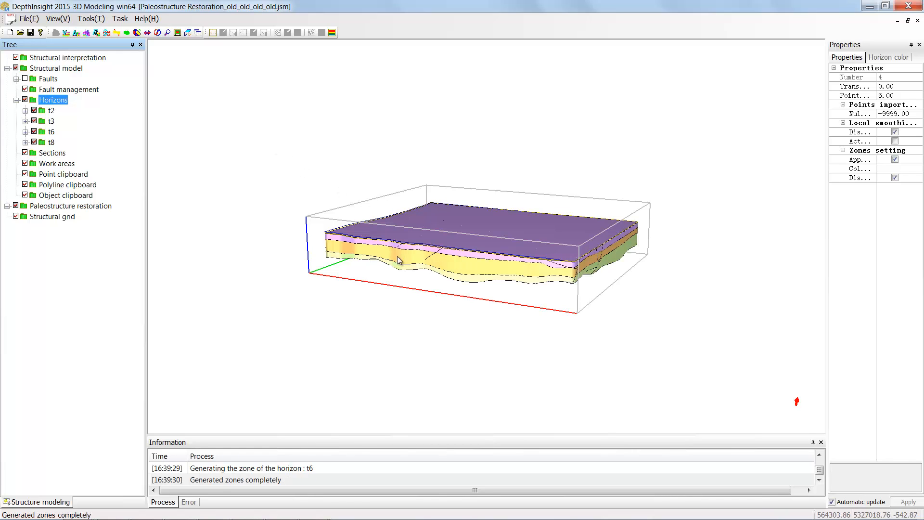
mouse_move(438, 225)
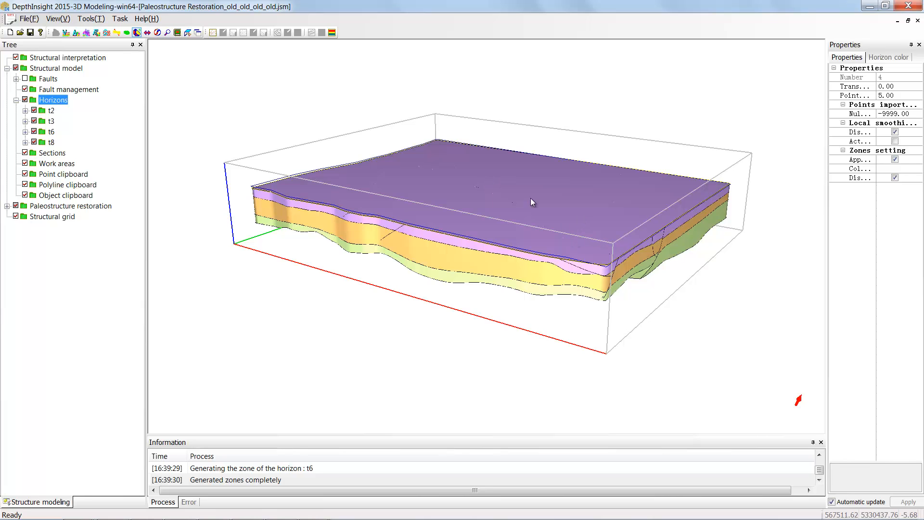
mouse_move(575, 208)
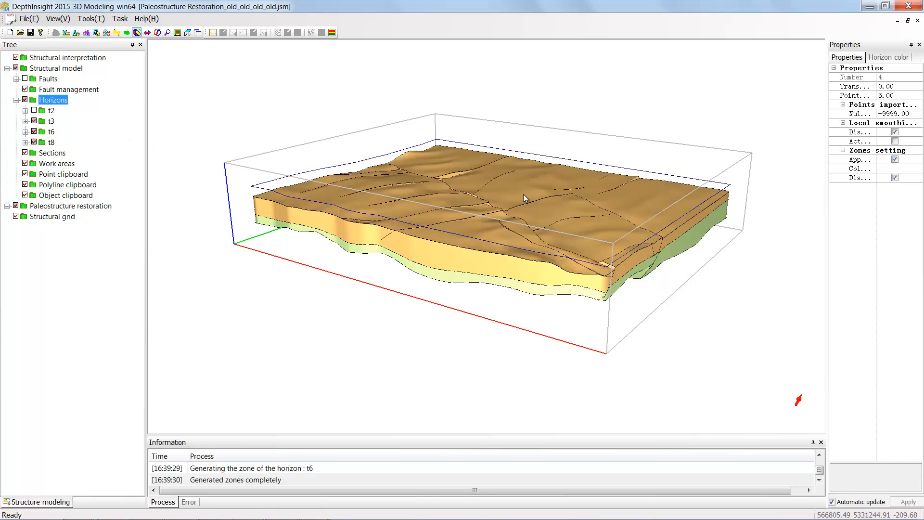
mouse_move(569, 228)
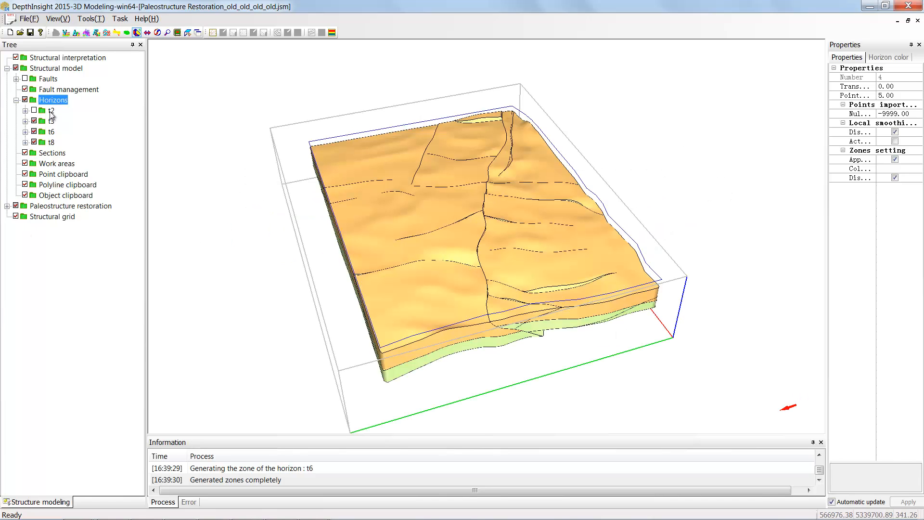
Step: Hide the flattened t2 horizon via its context menu, exposing the faulted t3 surface
right_click(52, 110)
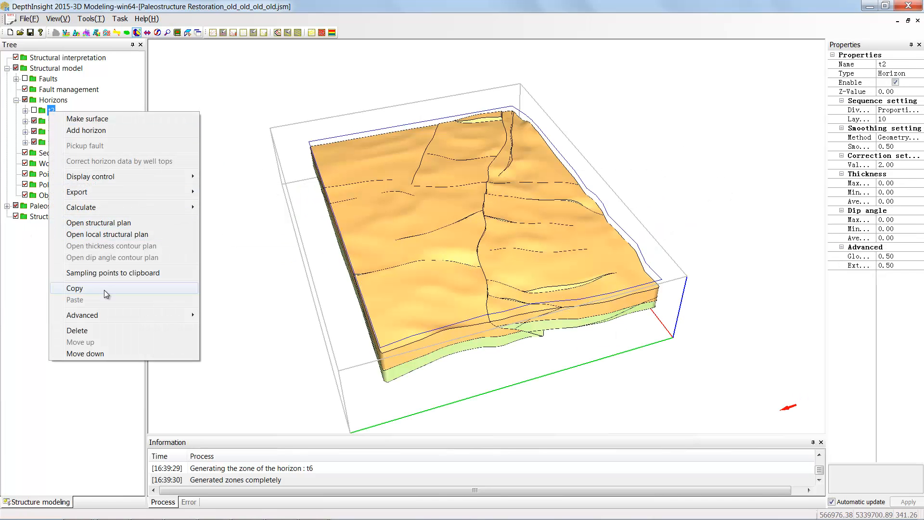